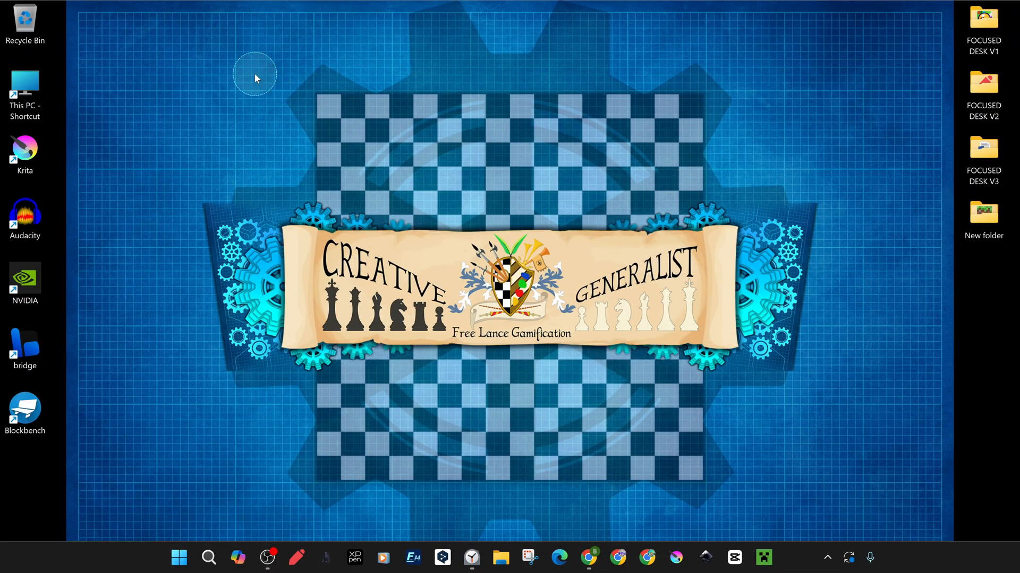
mouse_move(757, 435)
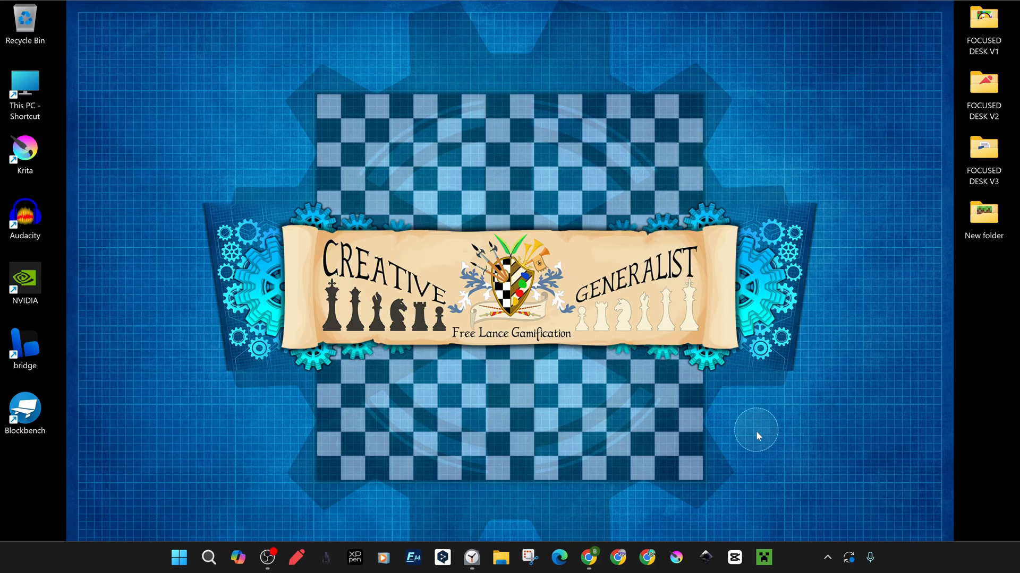
Step: Open the Minecraft Launcher from its taskbar icon
click(763, 557)
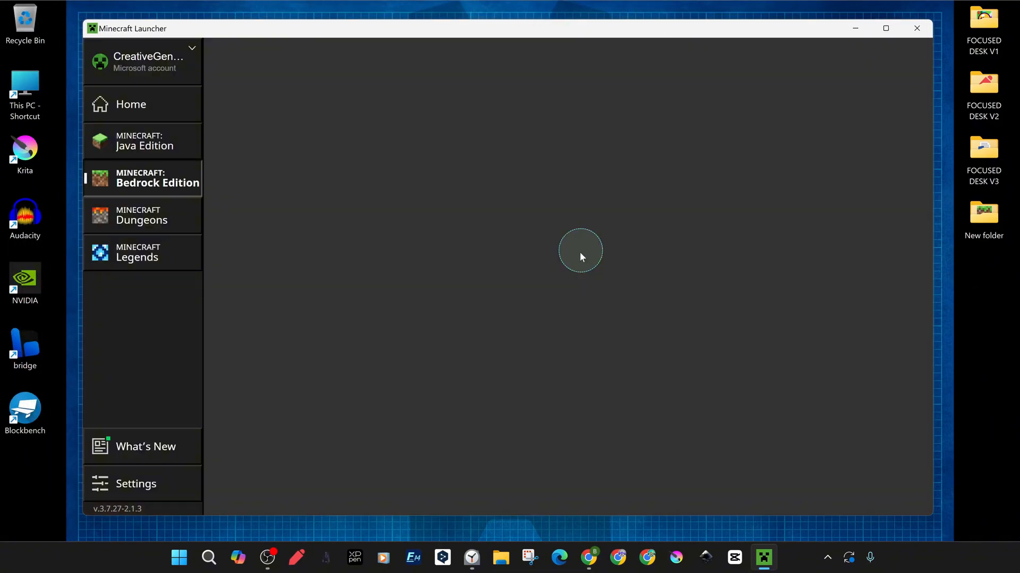
Step: Maximize the launcher and confirm installing Bedrock Edition to drive C:
click(156, 177)
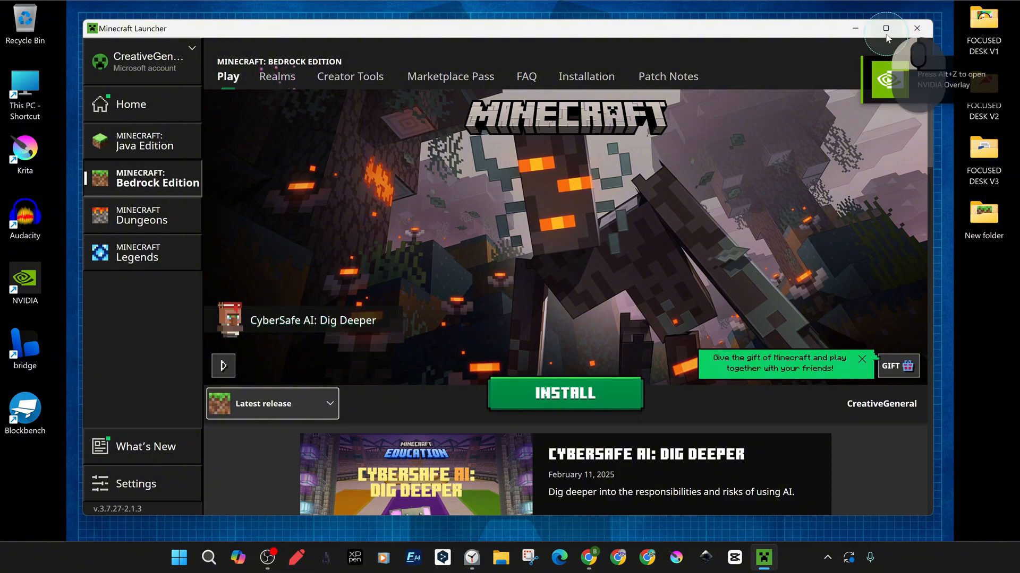
click(885, 28)
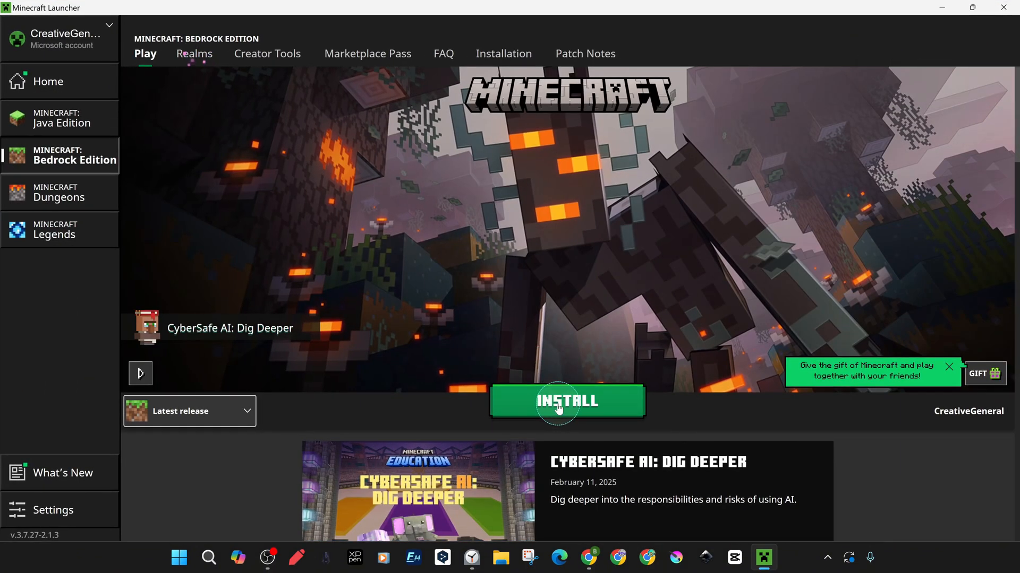
click(566, 401)
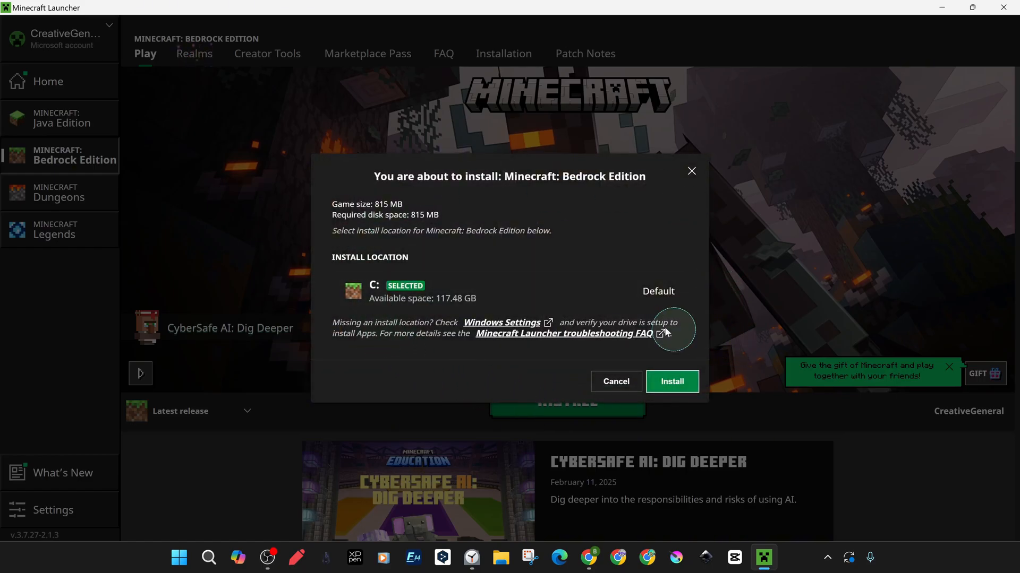
click(671, 382)
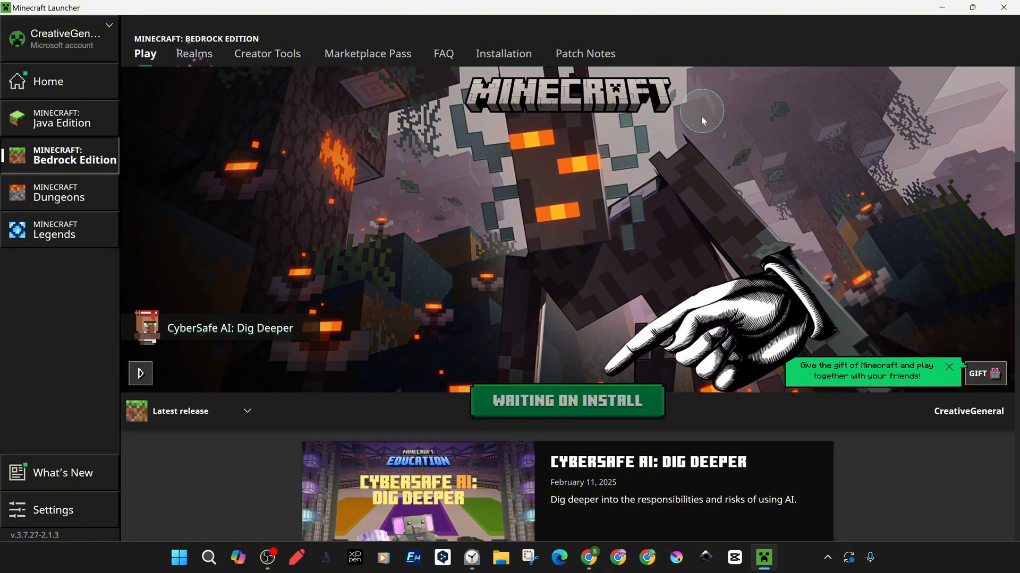
mouse_move(564, 337)
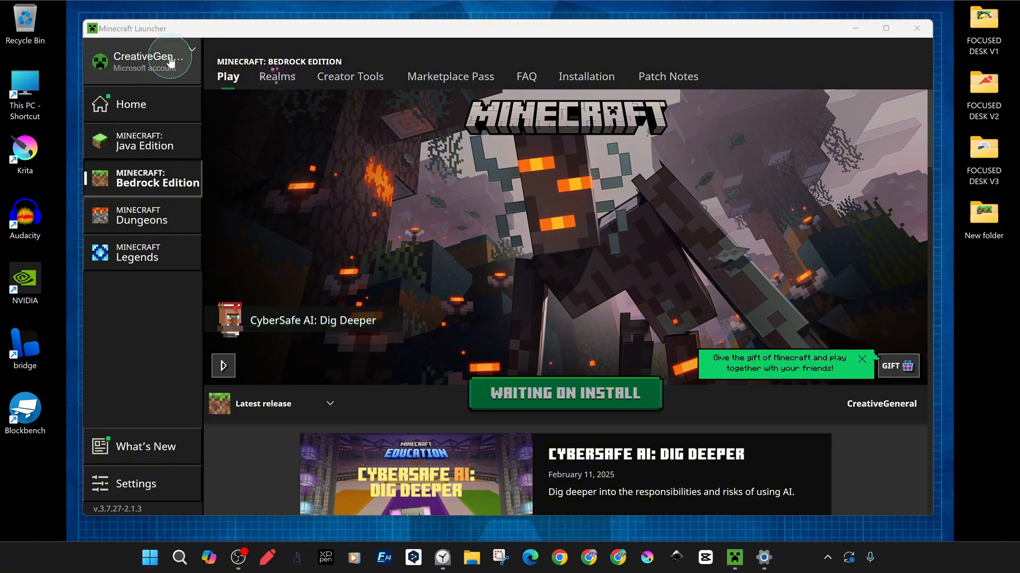
Step: Log out from the account menu, sign back in via Microsoft Login, then close the launcher
click(142, 60)
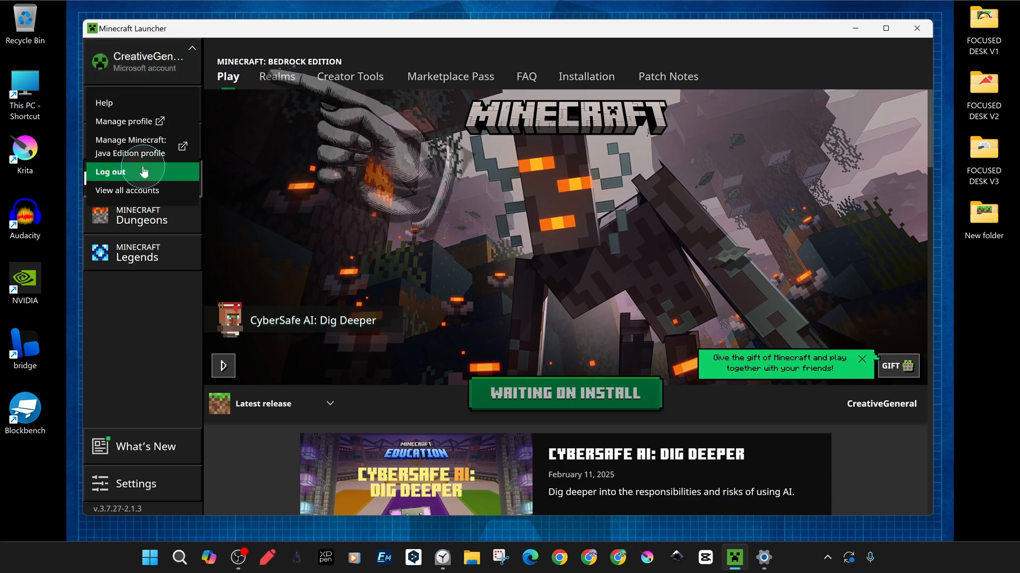
click(110, 171)
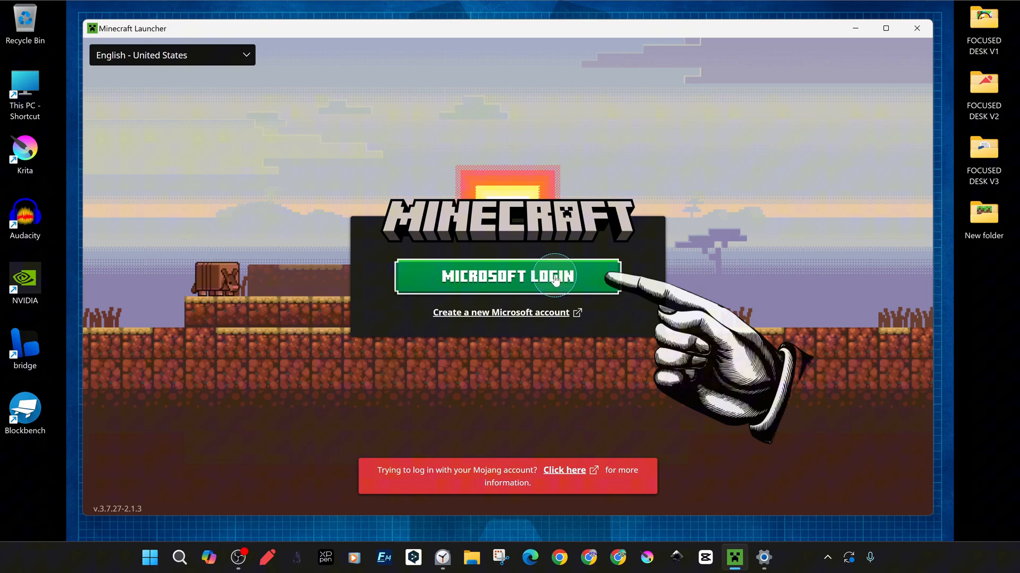
click(506, 275)
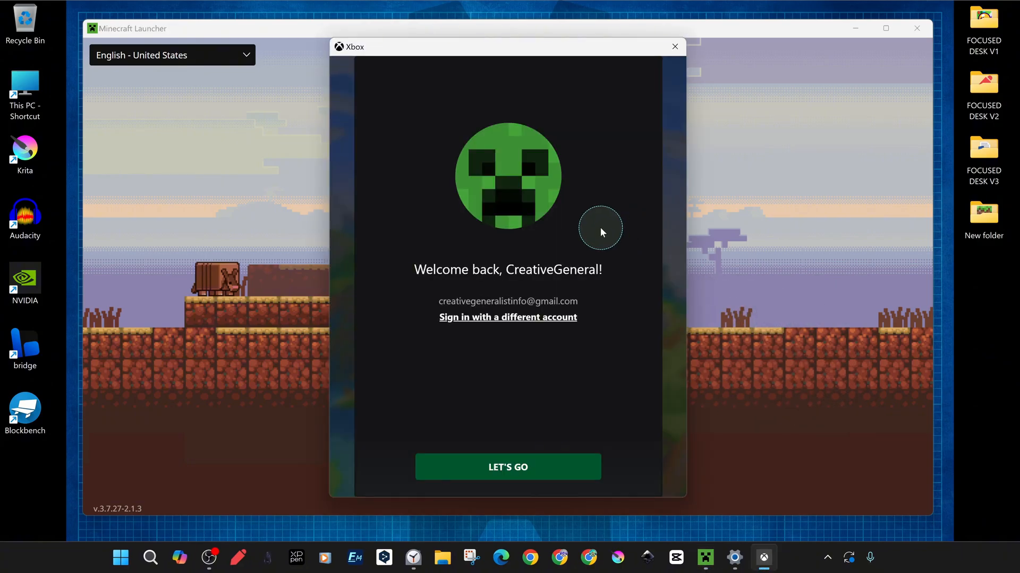
click(507, 467)
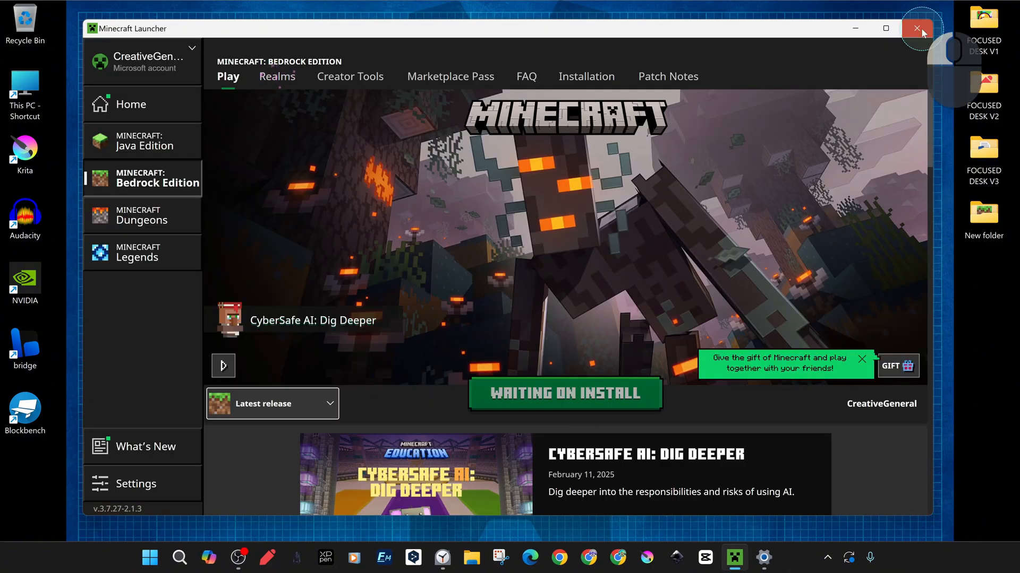
click(917, 29)
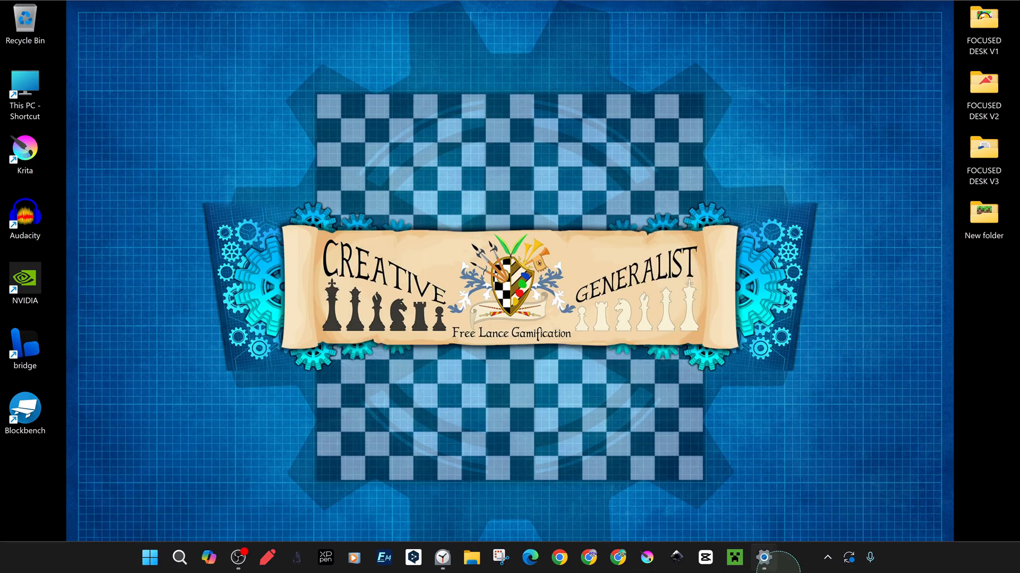
Step: Reopen the launcher, start the Bedrock Edition install again, and close the window
click(733, 557)
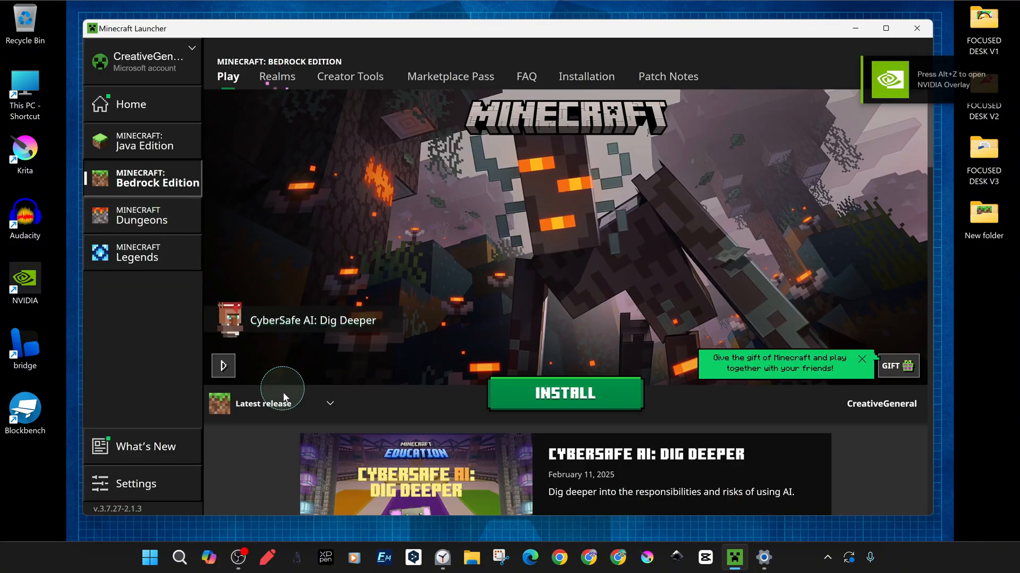
click(563, 393)
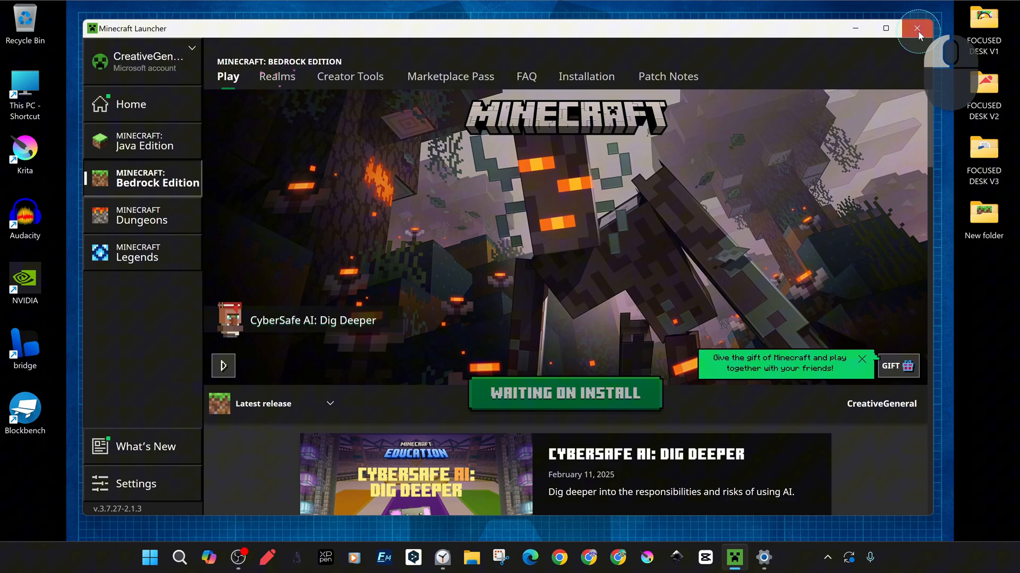
click(917, 29)
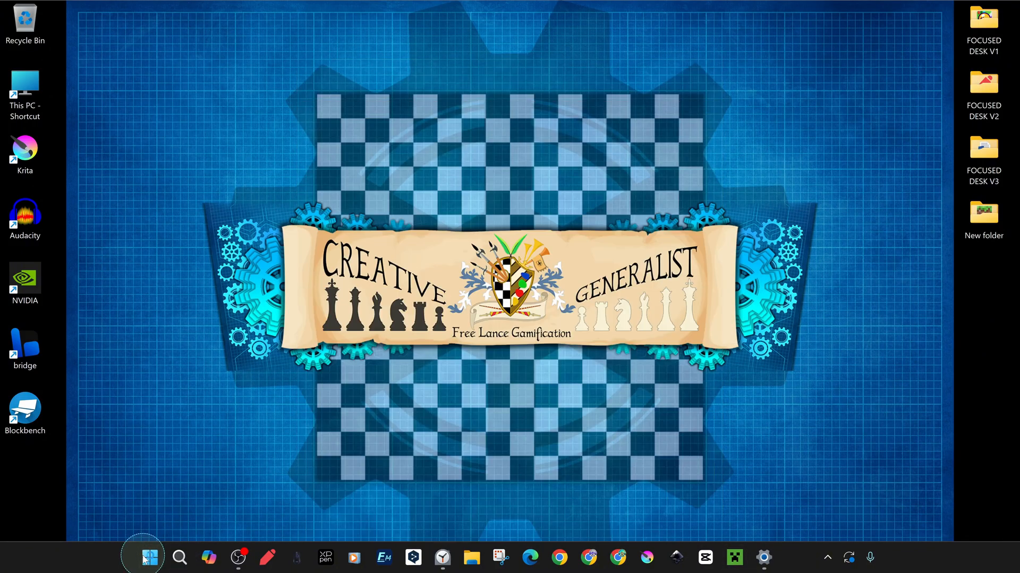
Step: Open and dismiss the Shut Down Windows dialog, then reopen the Minecraft Launcher
key(alt+F4)
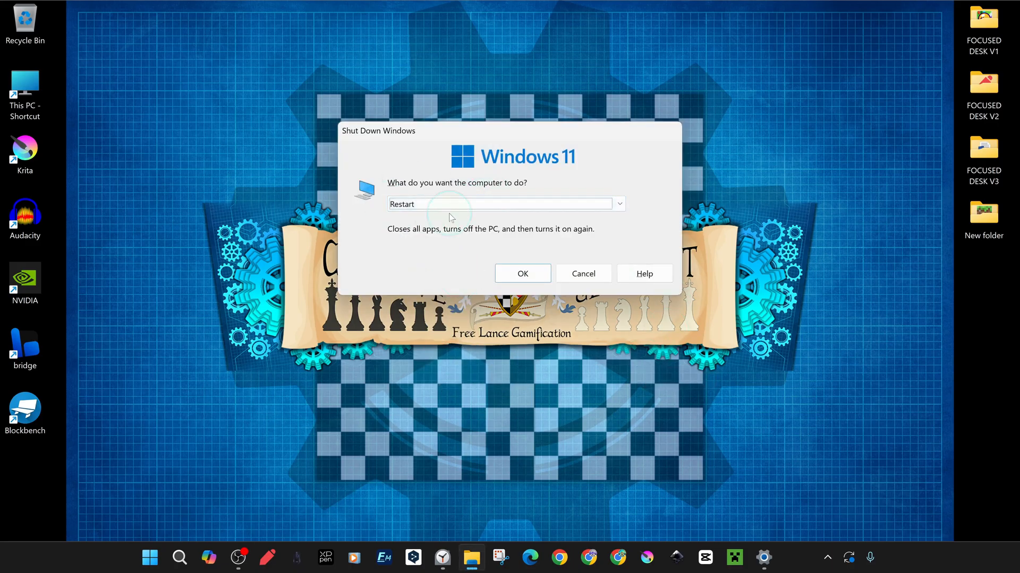
click(582, 273)
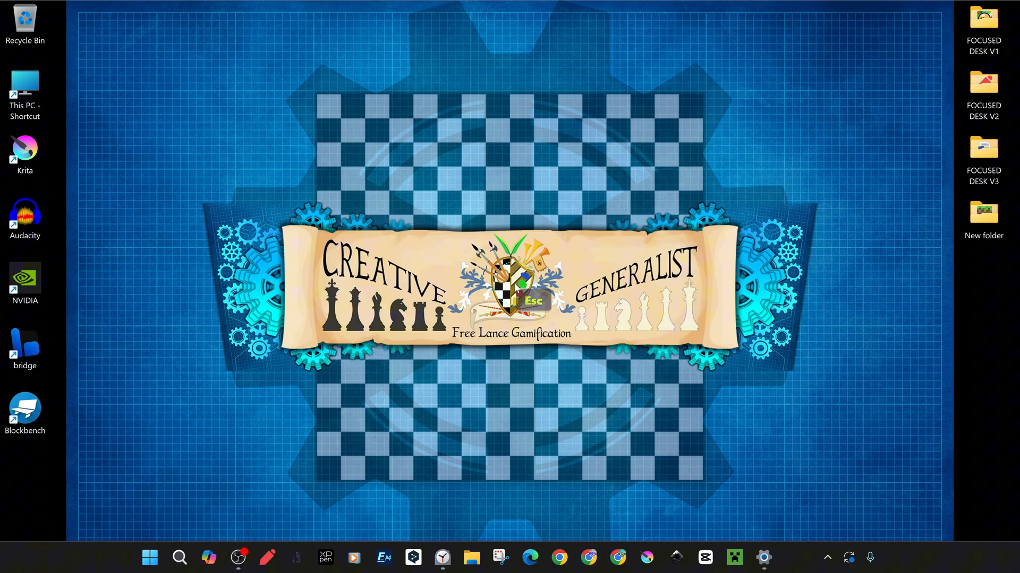
click(757, 558)
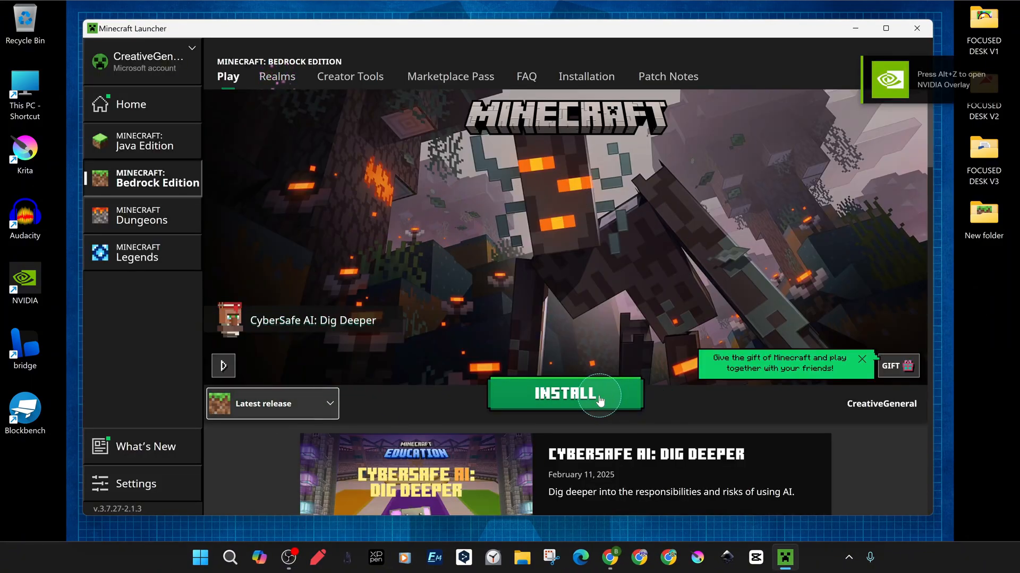
Step: Confirm another Bedrock Edition install to drive C:, then reopen and close the launcher
click(564, 393)
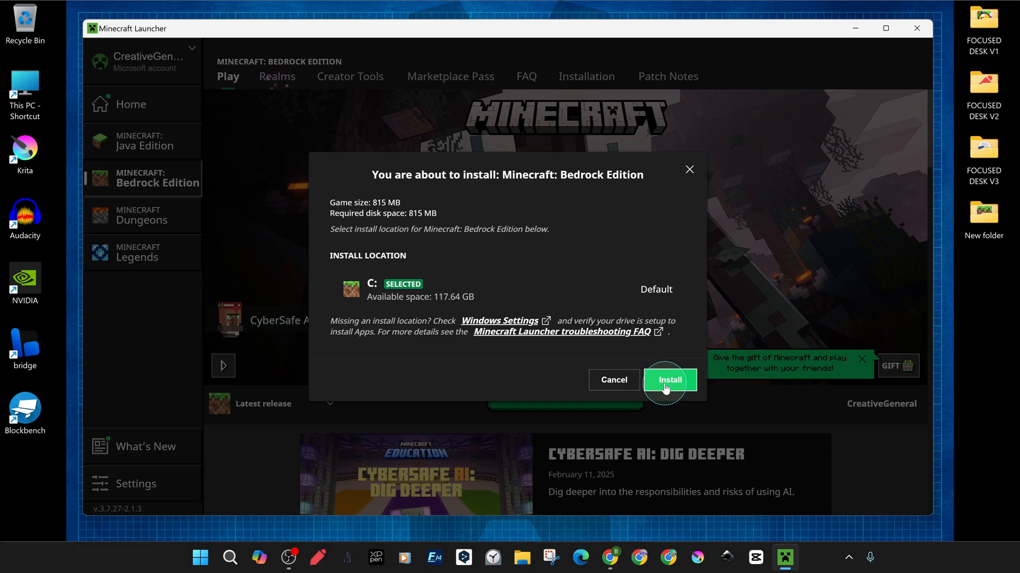
click(669, 380)
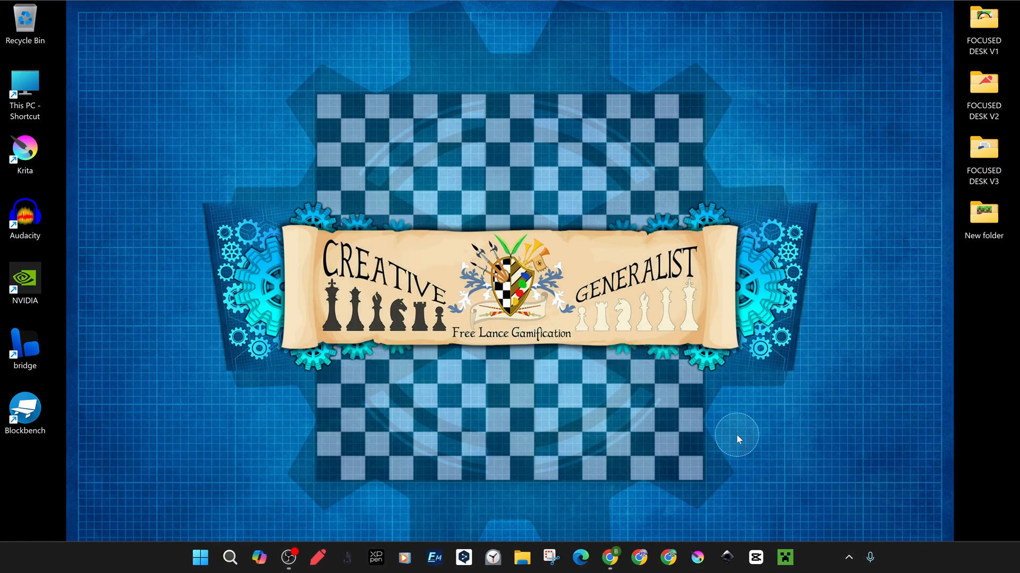
click(784, 558)
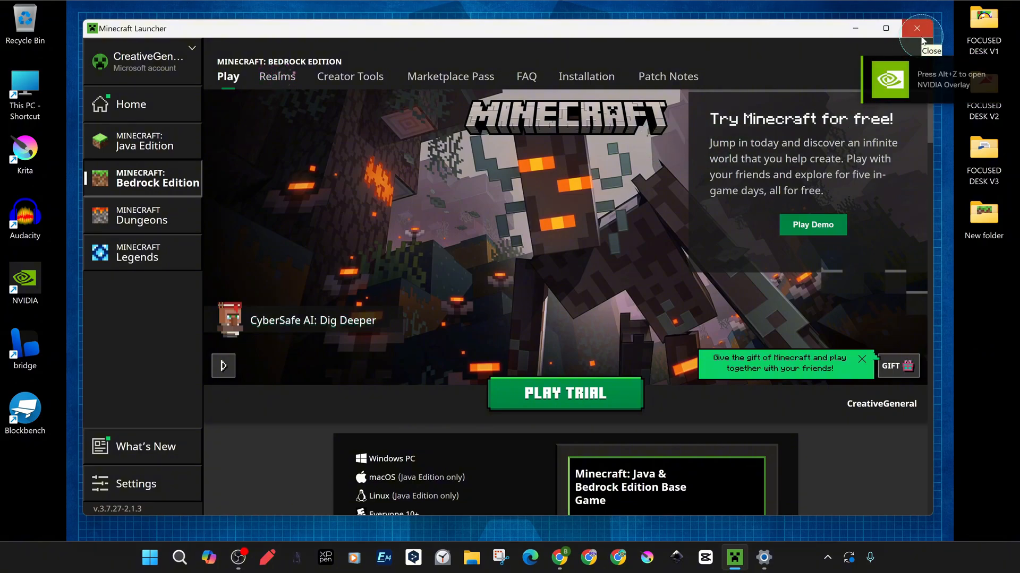
click(168, 176)
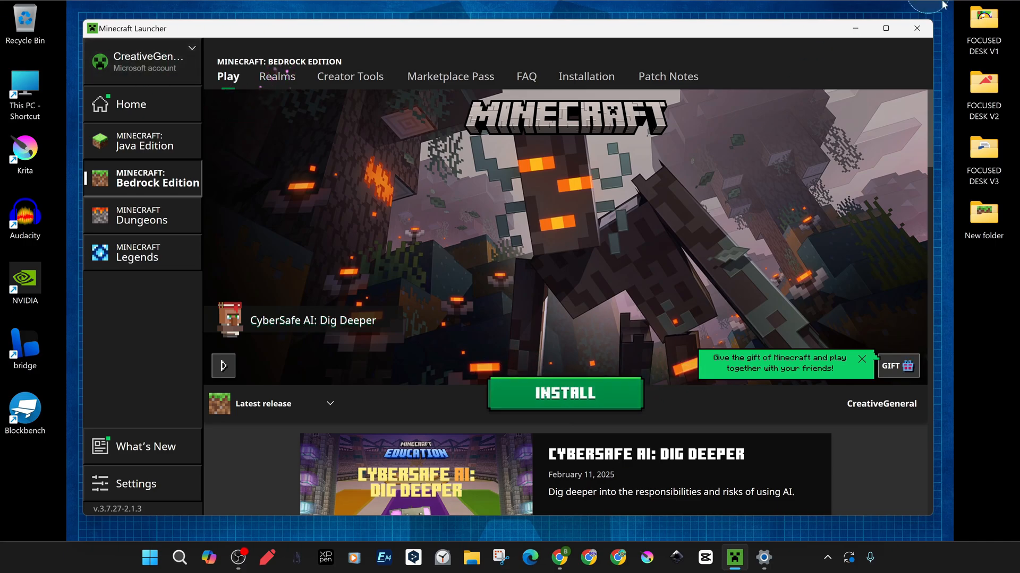
click(915, 29)
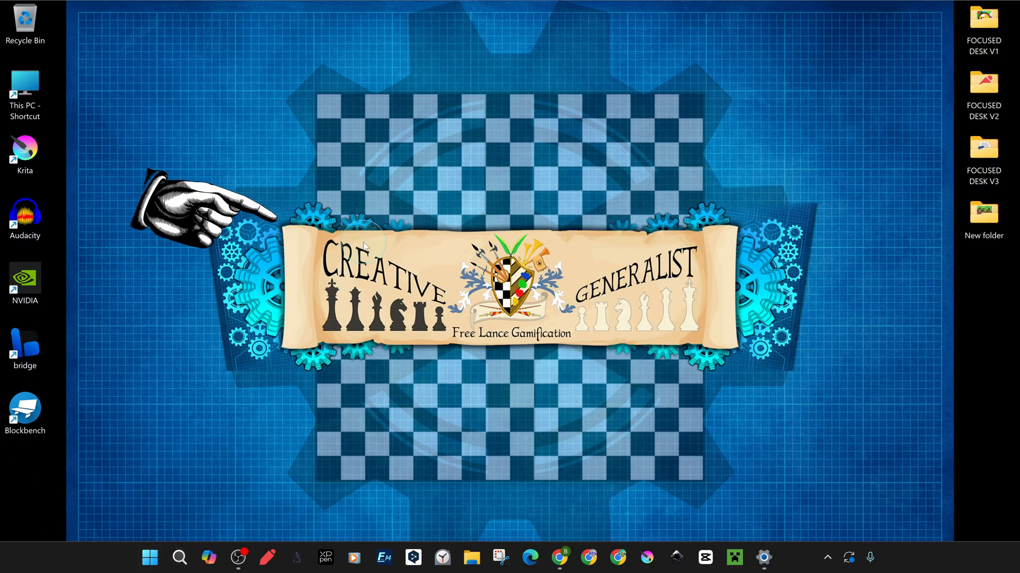
Step: Open Services full screen, locate Client License Service (ClipSVC), and view its properties
click(762, 558)
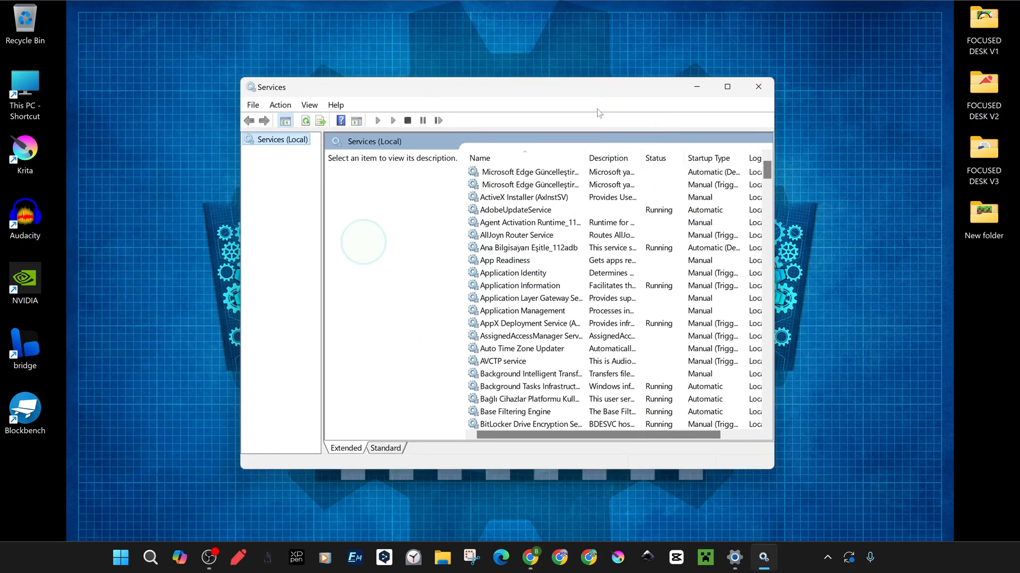
click(727, 86)
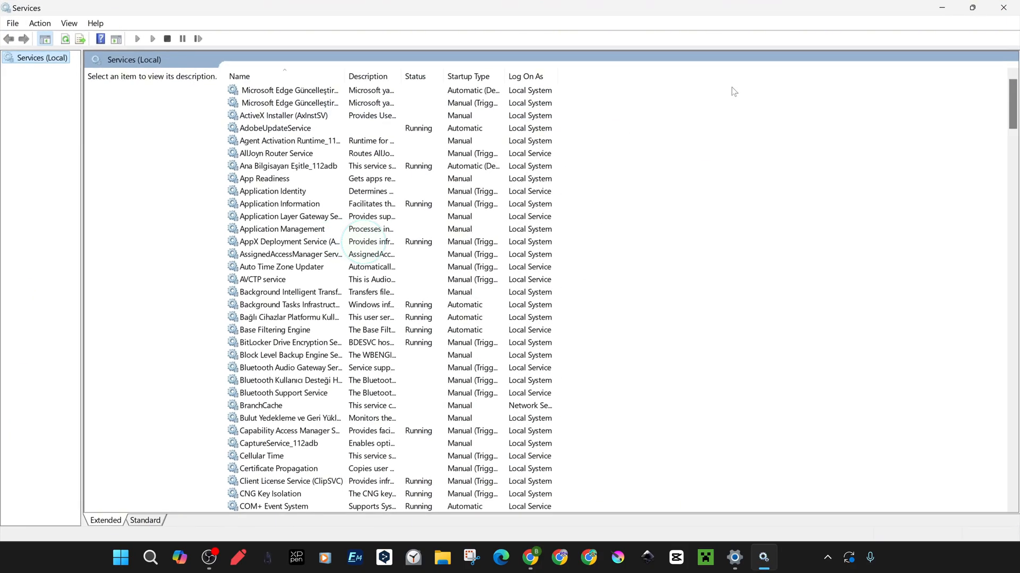
scroll(down, 3)
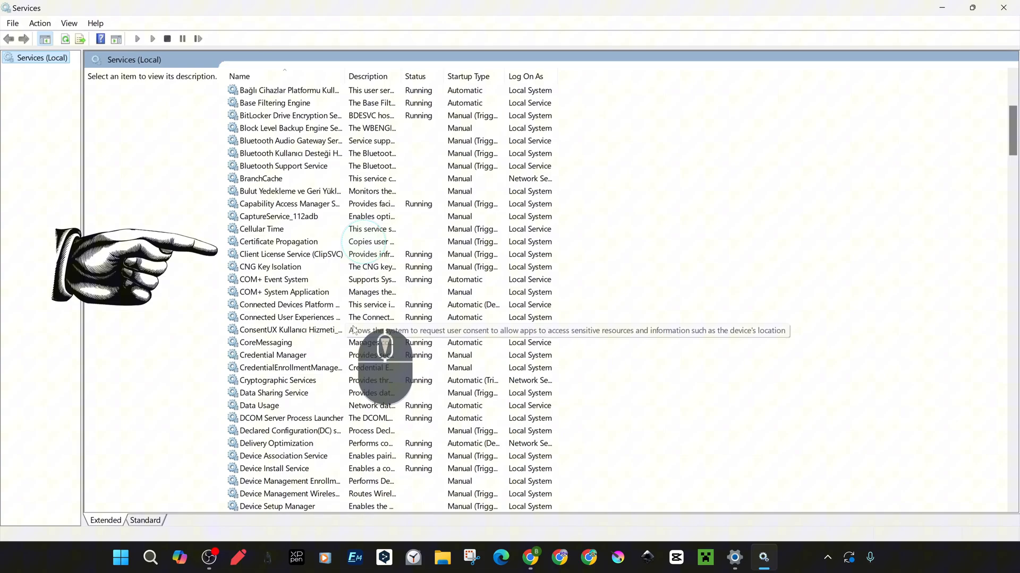
click(290, 254)
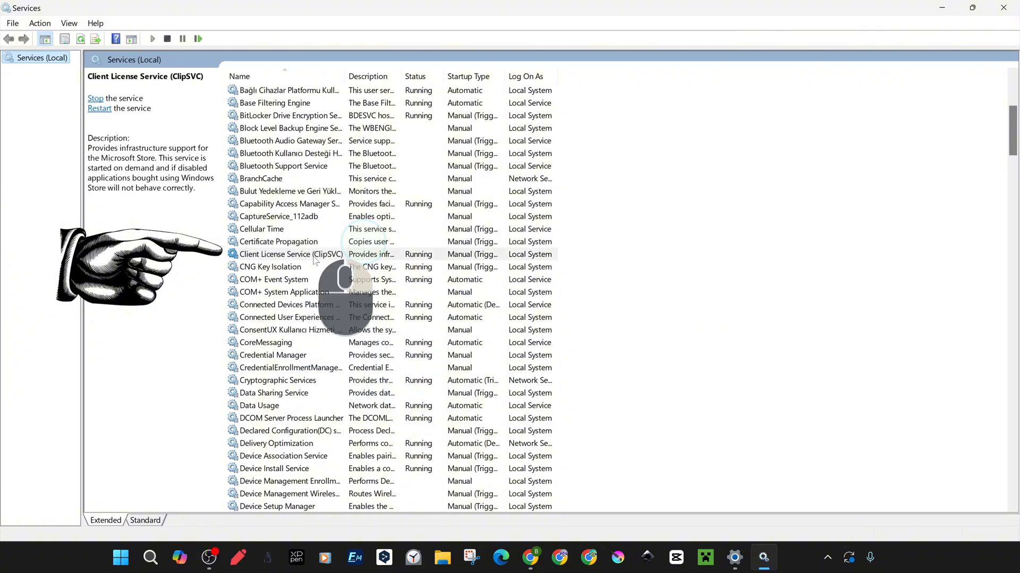
right_click(292, 254)
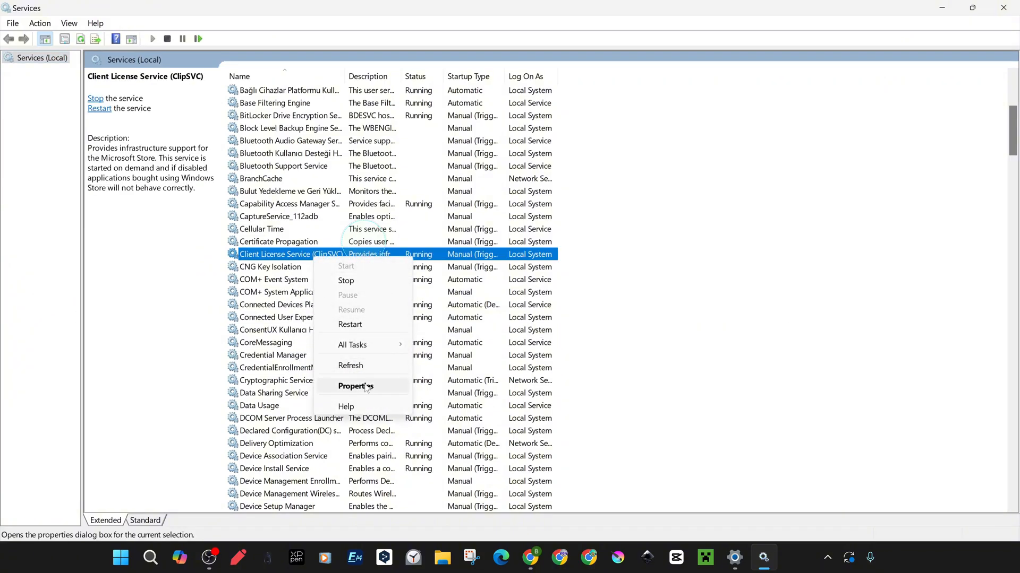
click(356, 386)
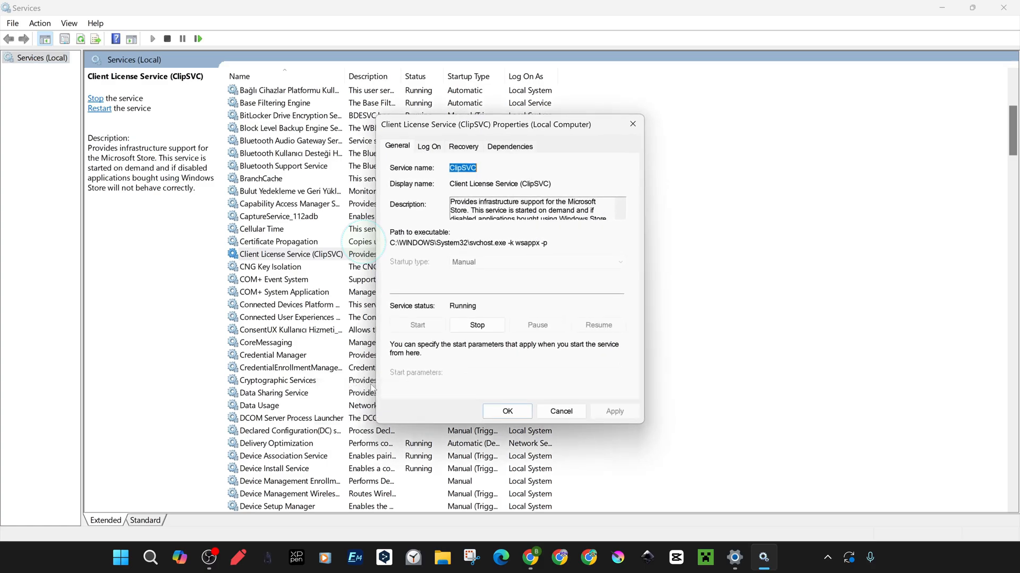
mouse_move(602, 346)
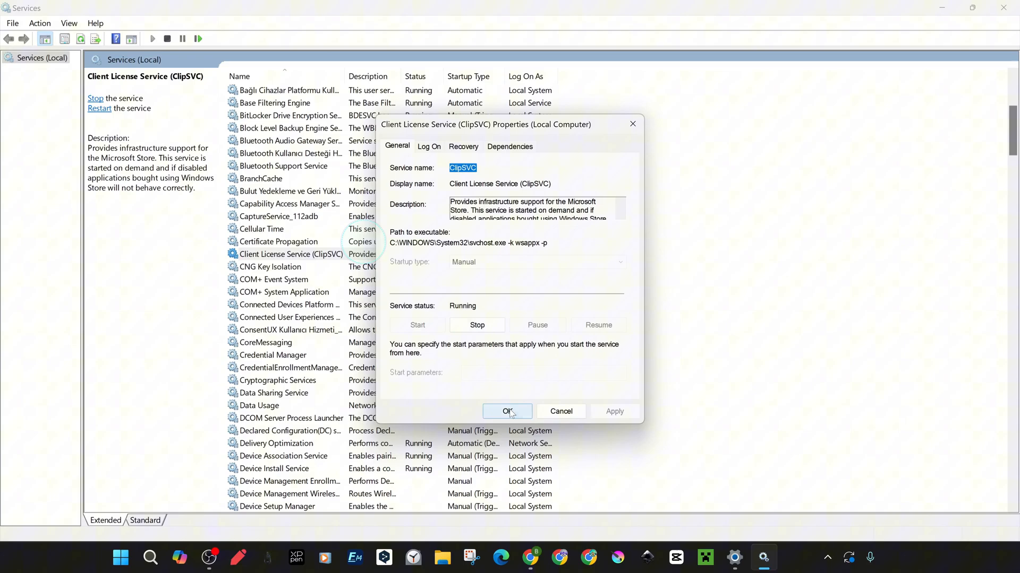
click(507, 411)
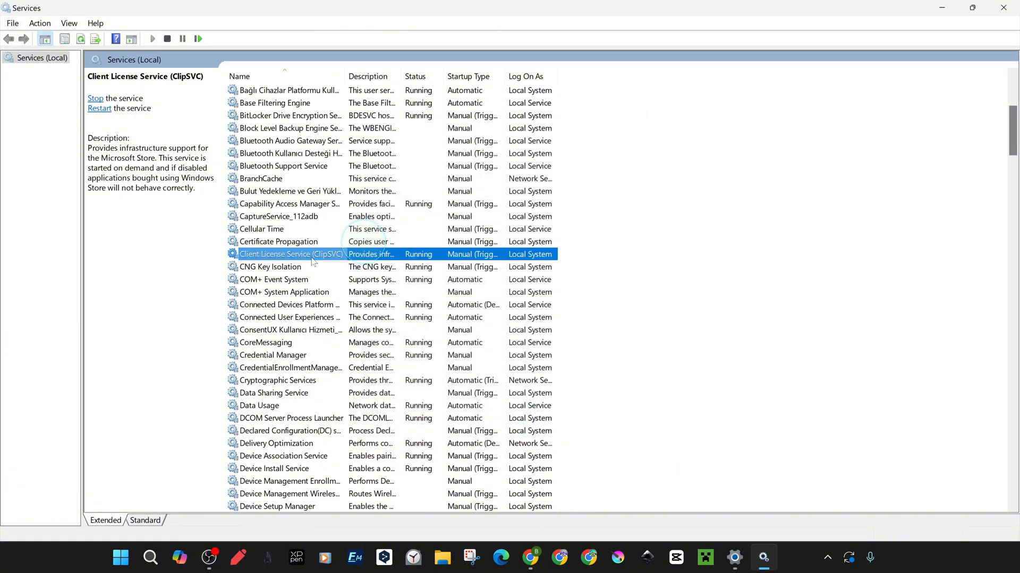
Step: Stop and start ClipSVC in its Properties dialog, then close it
double_click(291, 254)
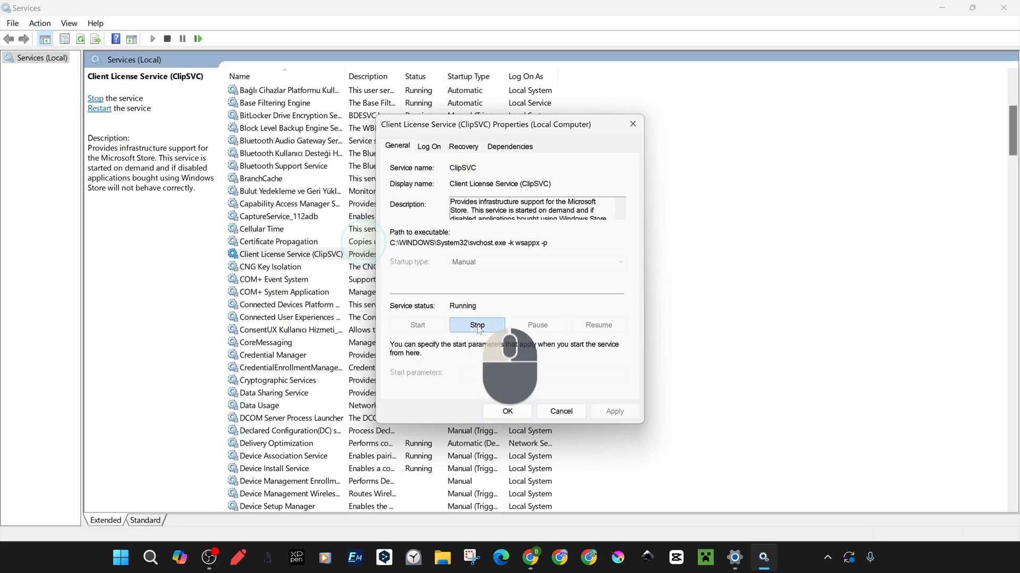
click(477, 325)
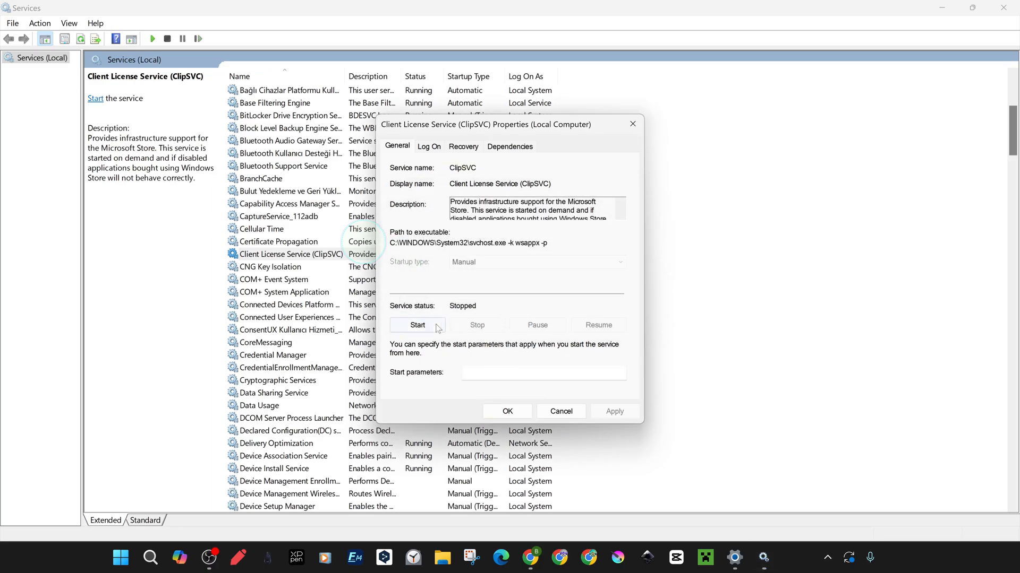
click(418, 325)
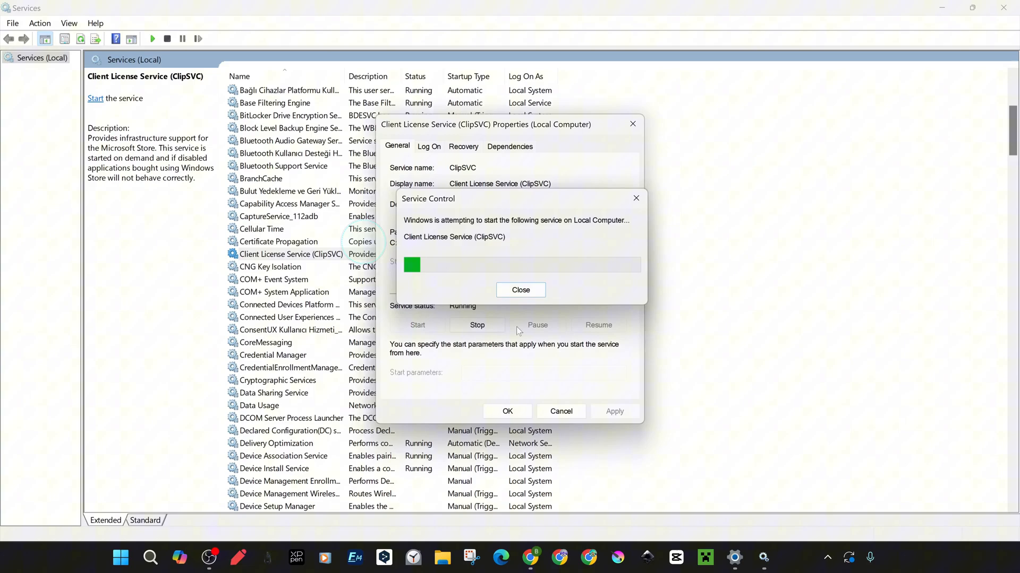
click(520, 290)
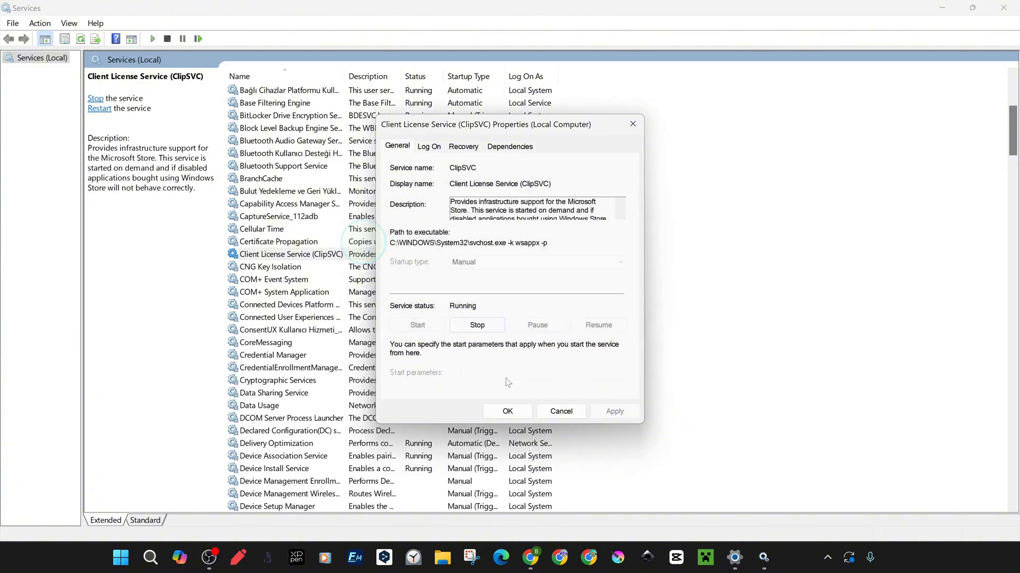
click(508, 411)
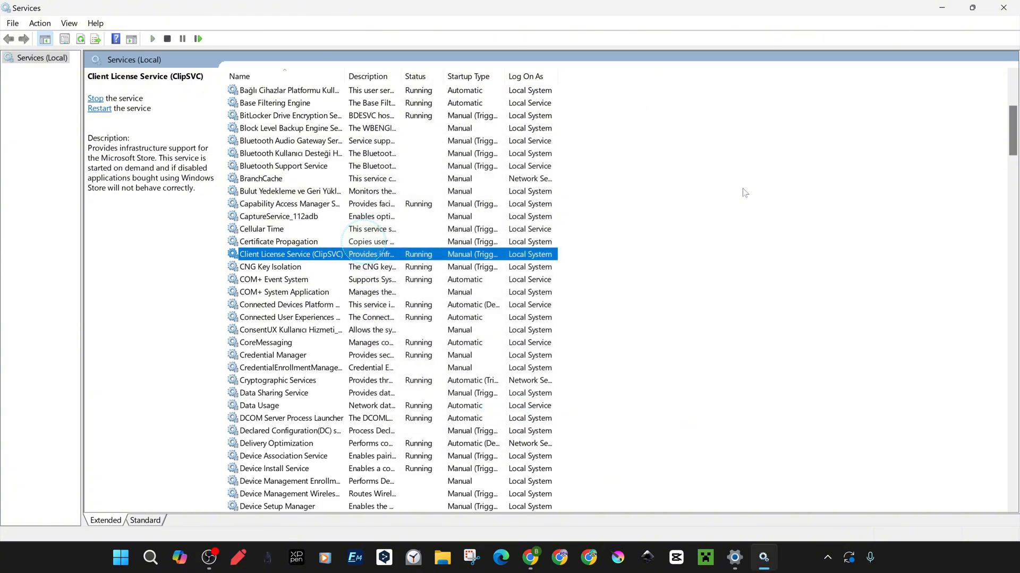
mouse_move(566, 255)
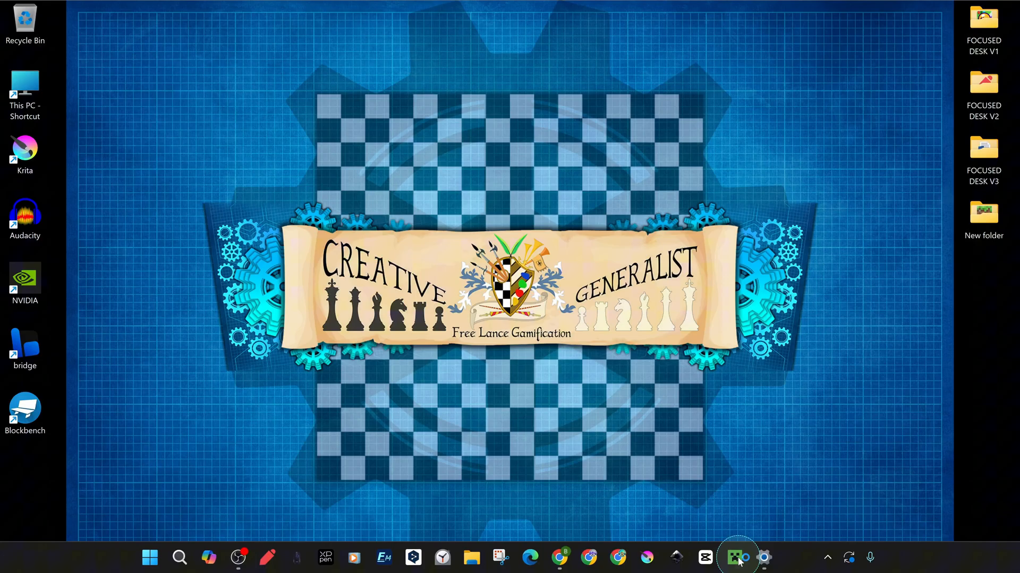
Step: Reopen the launcher and confirm installing Bedrock Edition to the C: drive
click(735, 557)
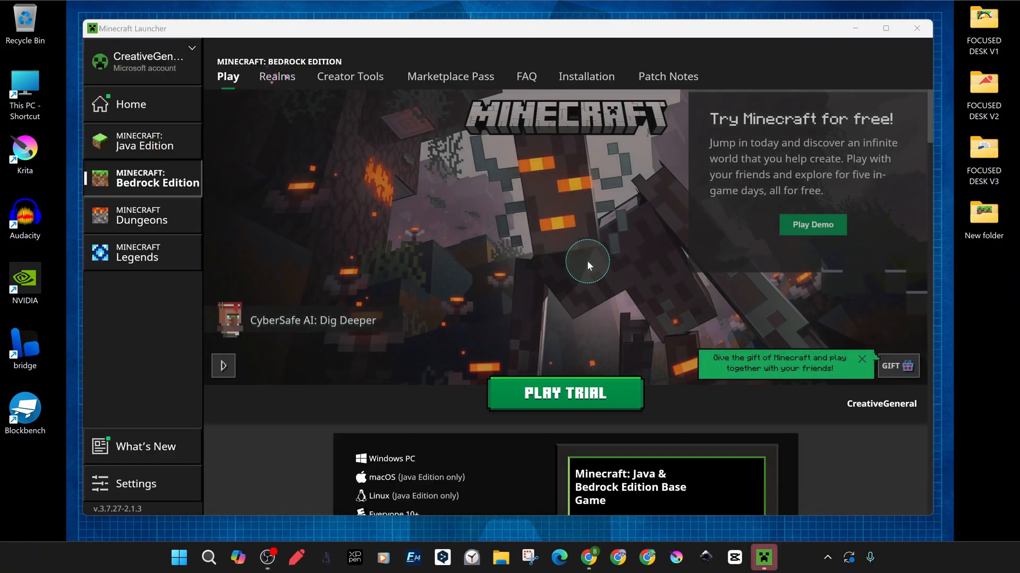
mouse_move(405, 183)
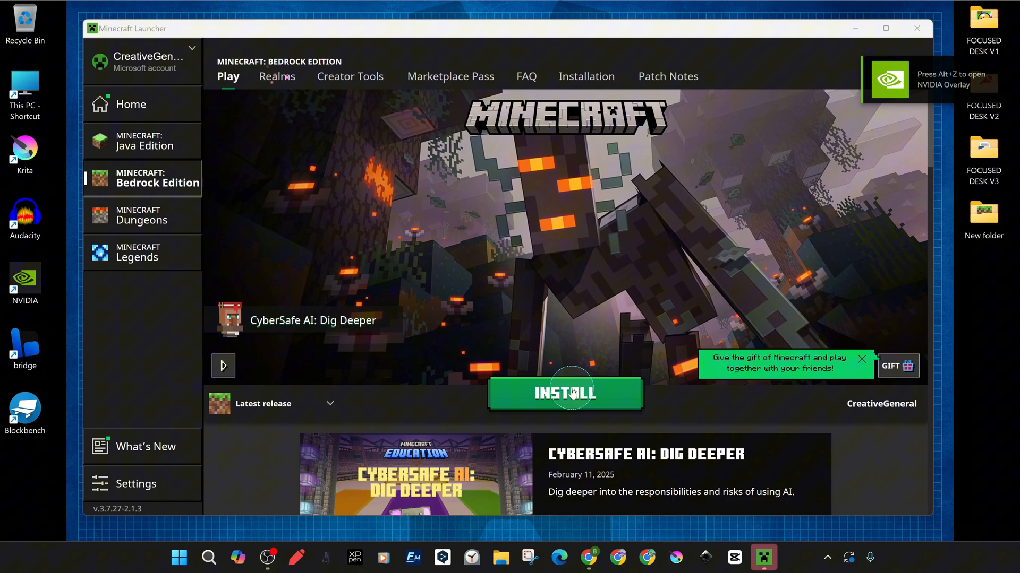
click(564, 392)
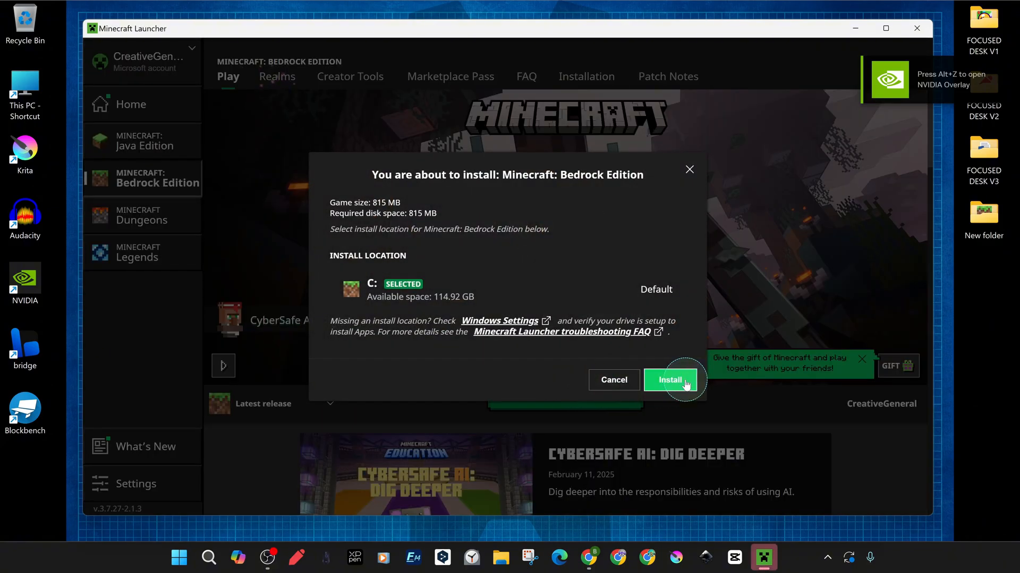
click(670, 380)
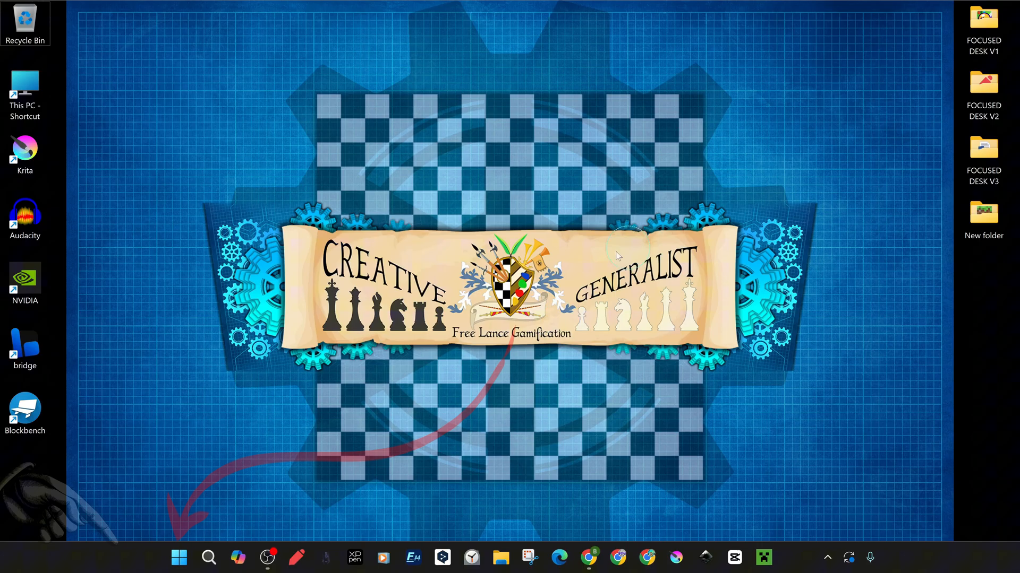
Step: Go to Settings > Installed apps and open Minecraft Launcher's options menu
click(179, 557)
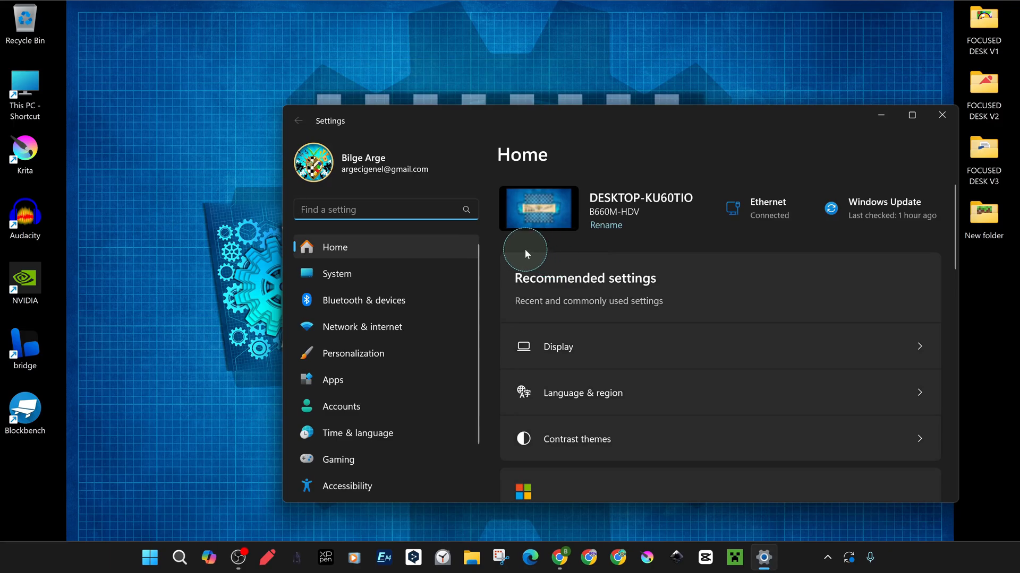
click(332, 380)
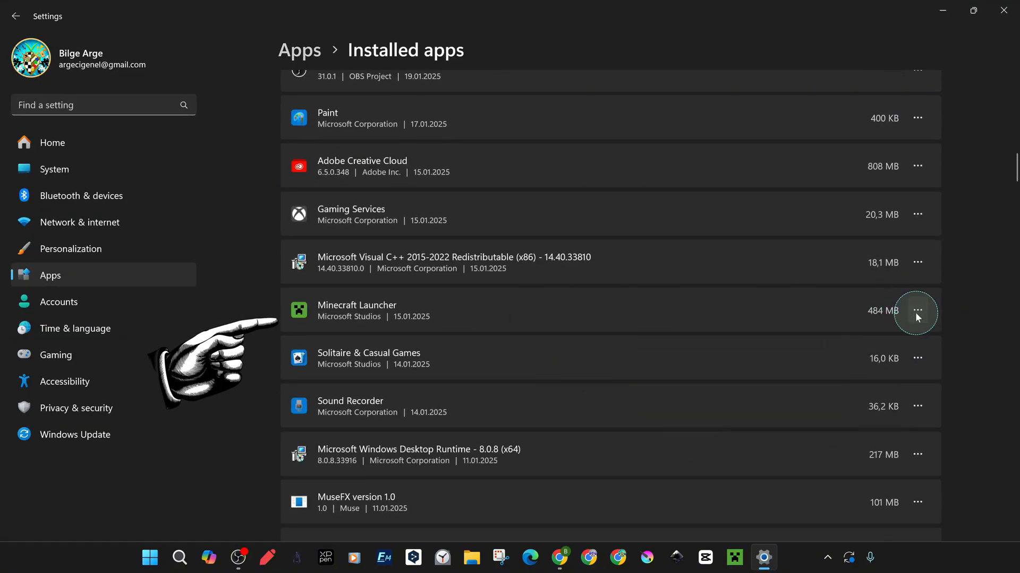
click(917, 310)
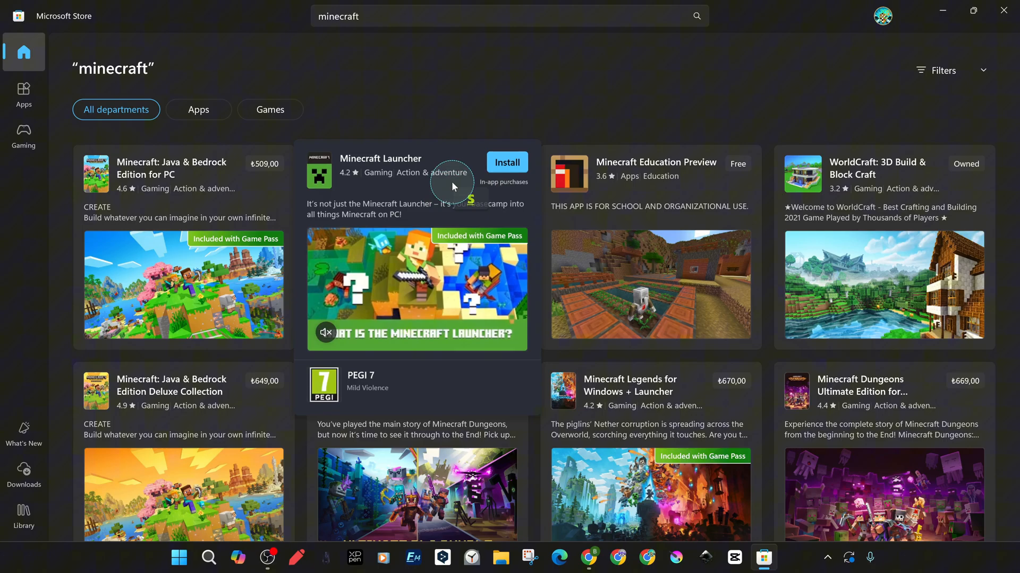
Step: Install Minecraft Launcher from the Store, confirming the C:\XboxGames location
click(506, 162)
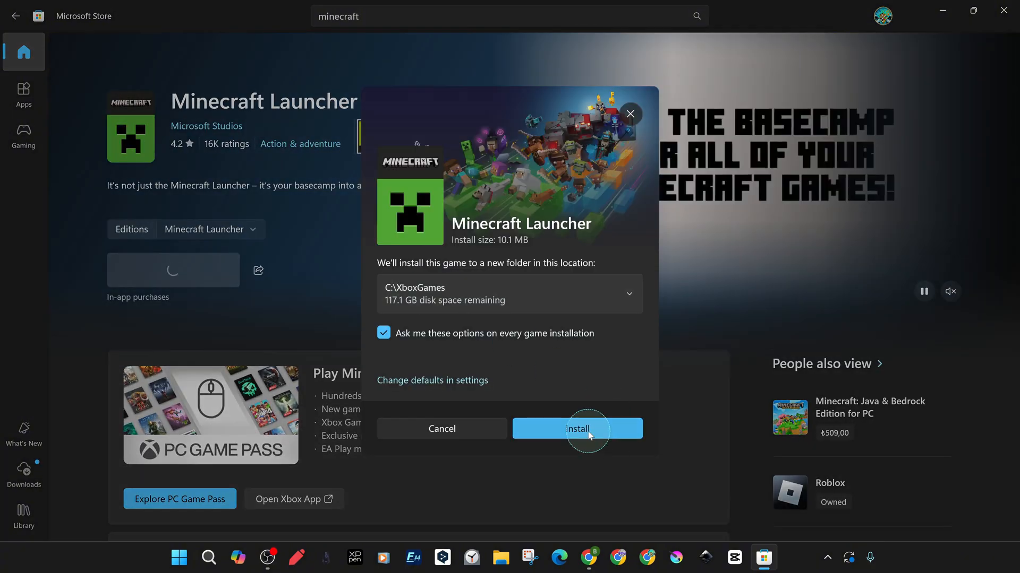
click(577, 429)
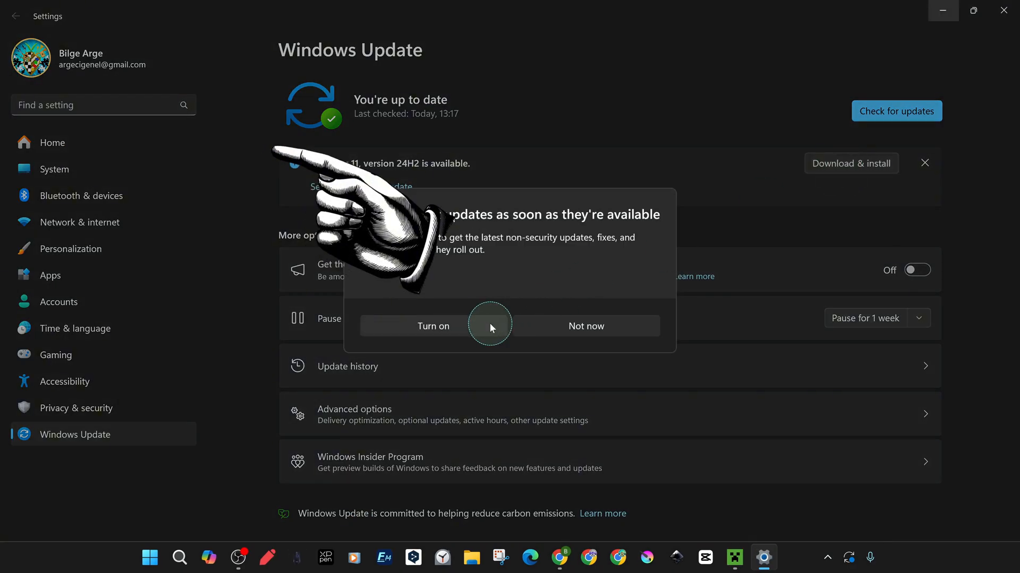
Step: Turn on early update delivery, run an update check, and close Settings
click(432, 325)
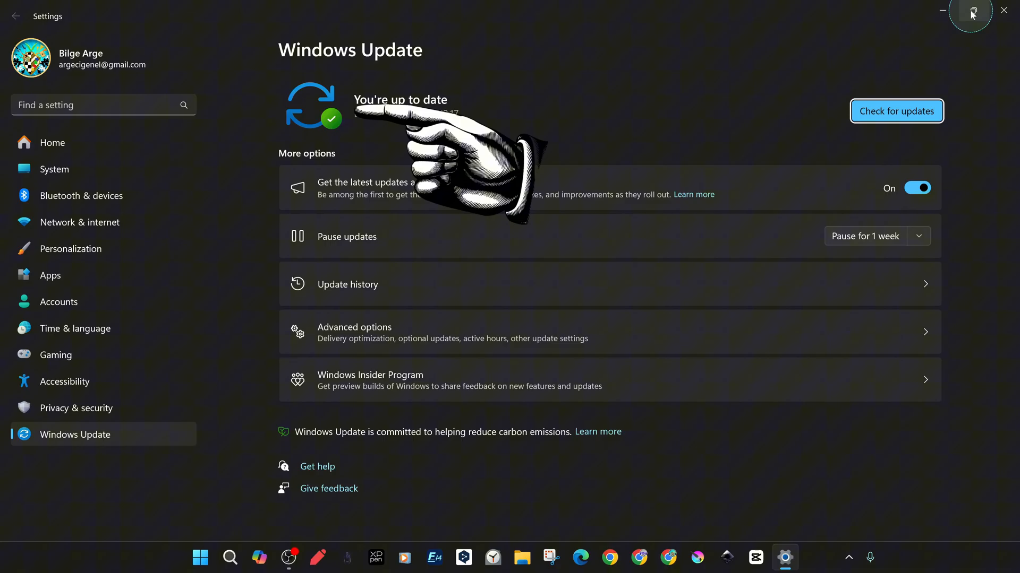
click(896, 111)
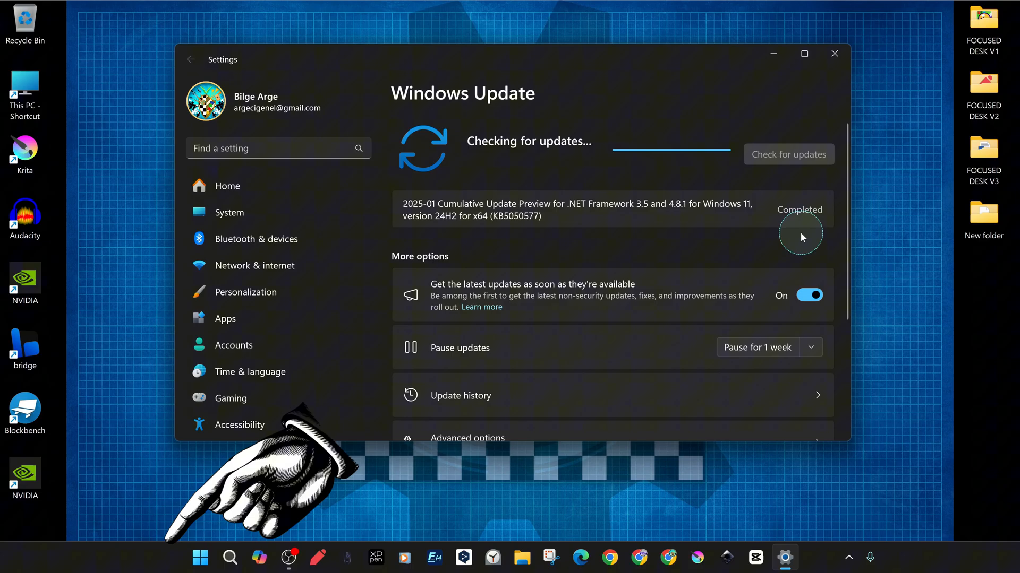
click(834, 53)
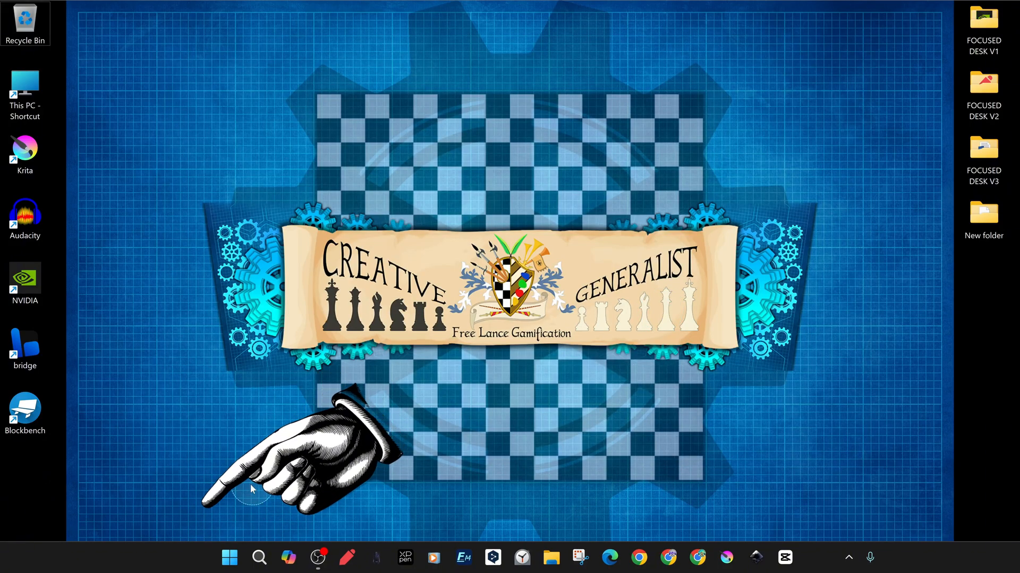
Step: Open Minecraft Launcher from Microsoft Store's recent 'minecraft' search and install Bedrock Edition
click(228, 557)
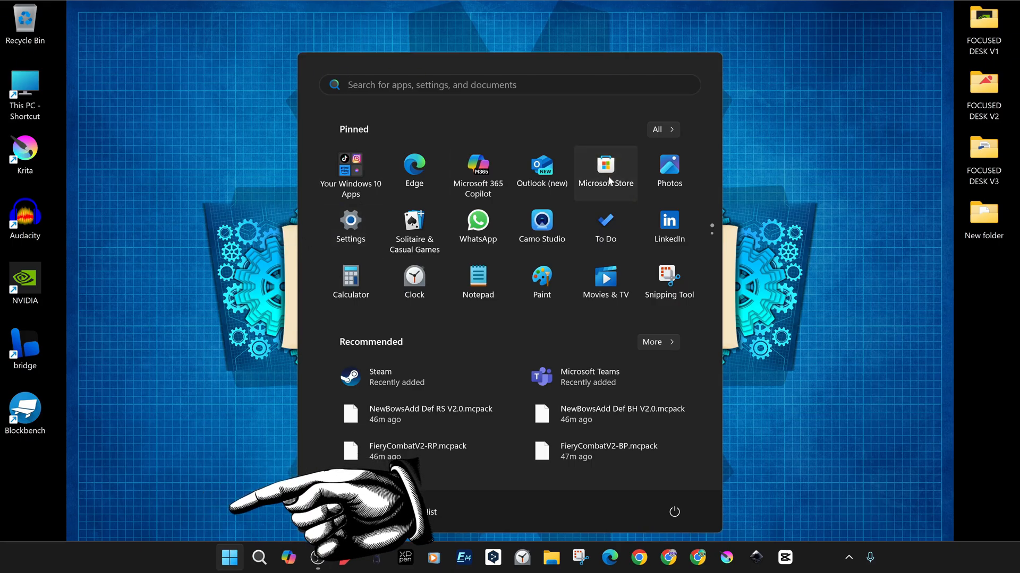
click(605, 168)
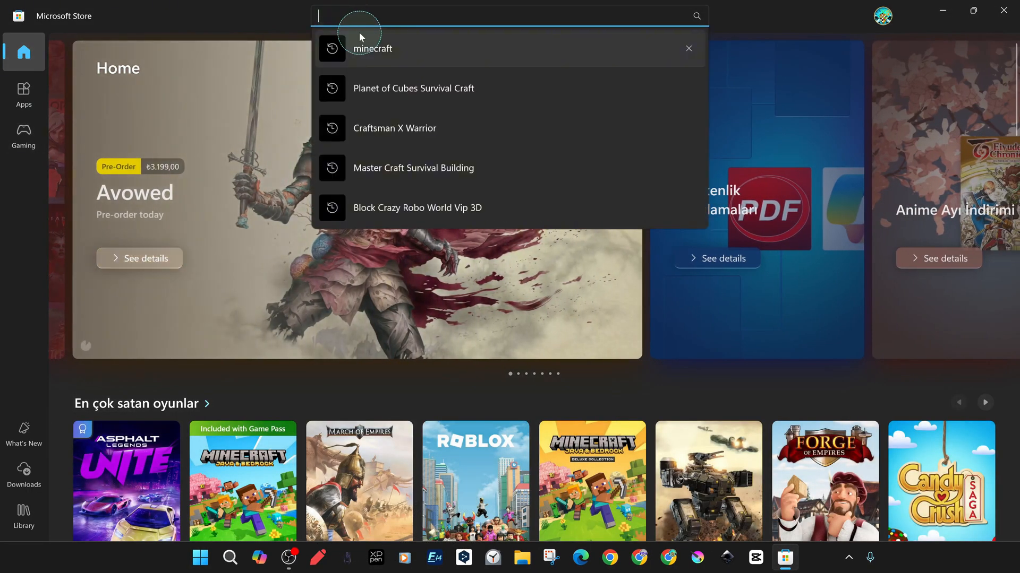
click(371, 48)
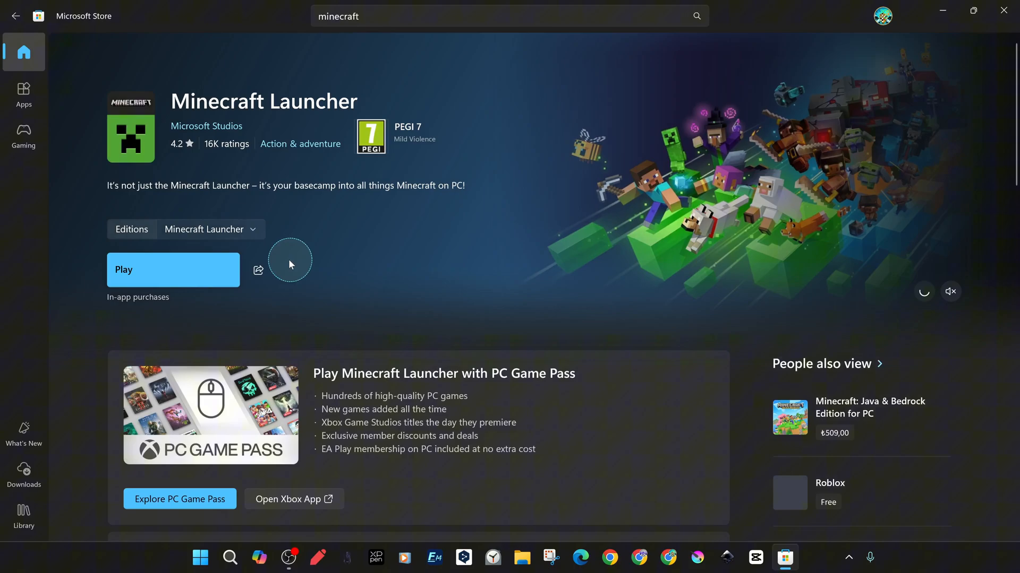
click(172, 269)
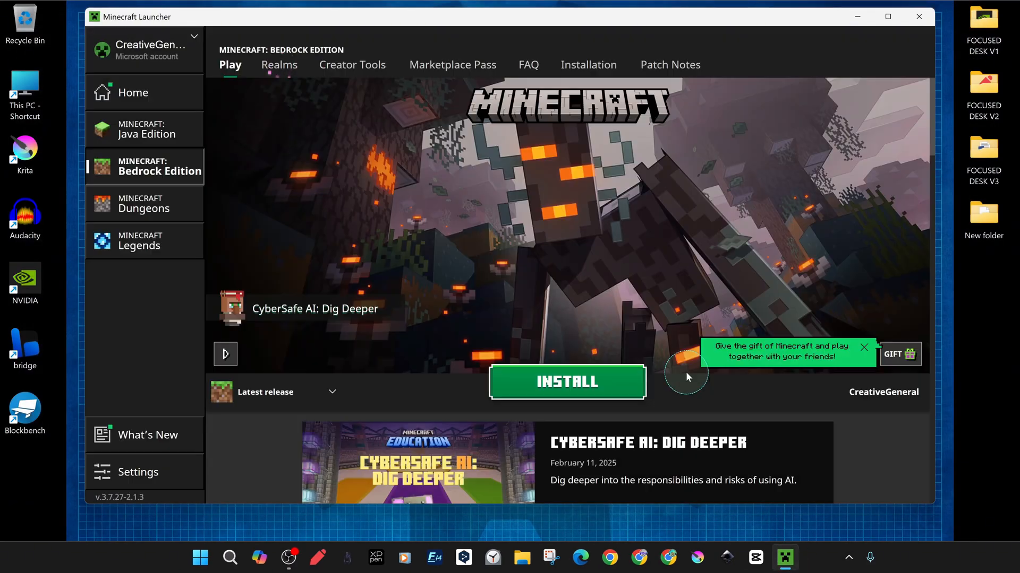
click(566, 382)
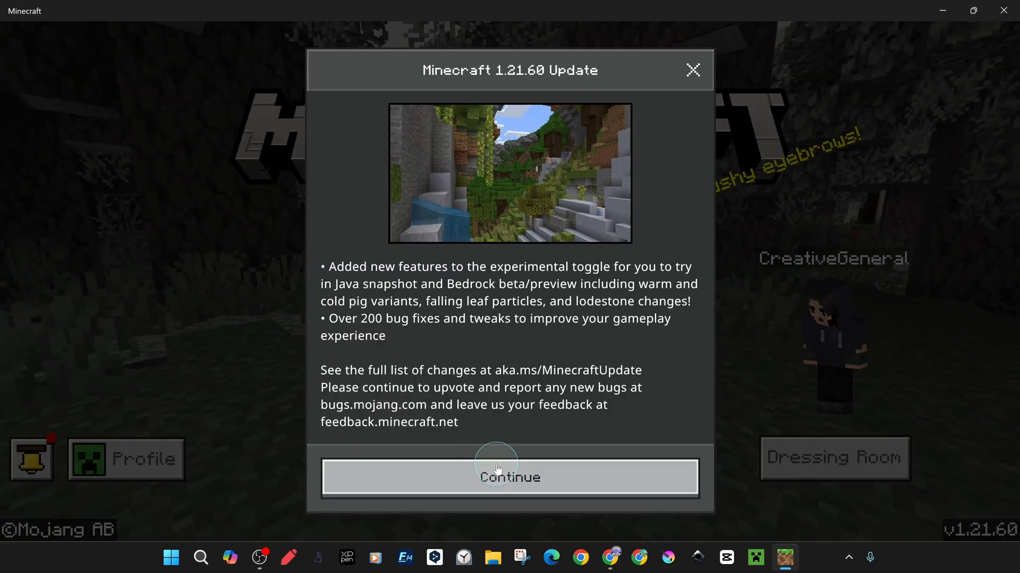
mouse_move(809, 290)
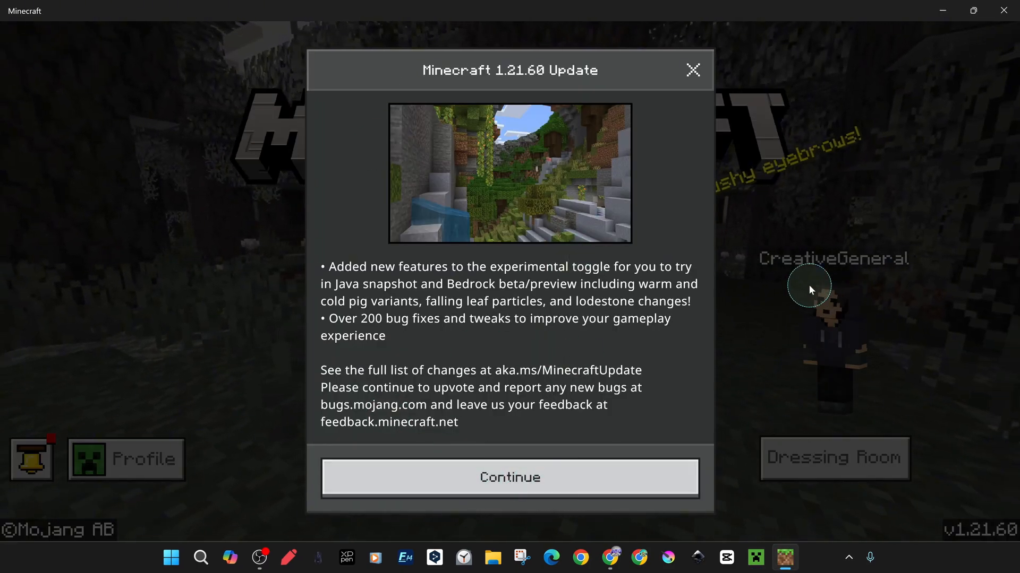
Step: Dismiss the 1.21.60 update notes, load a world, and break a log block
click(509, 477)
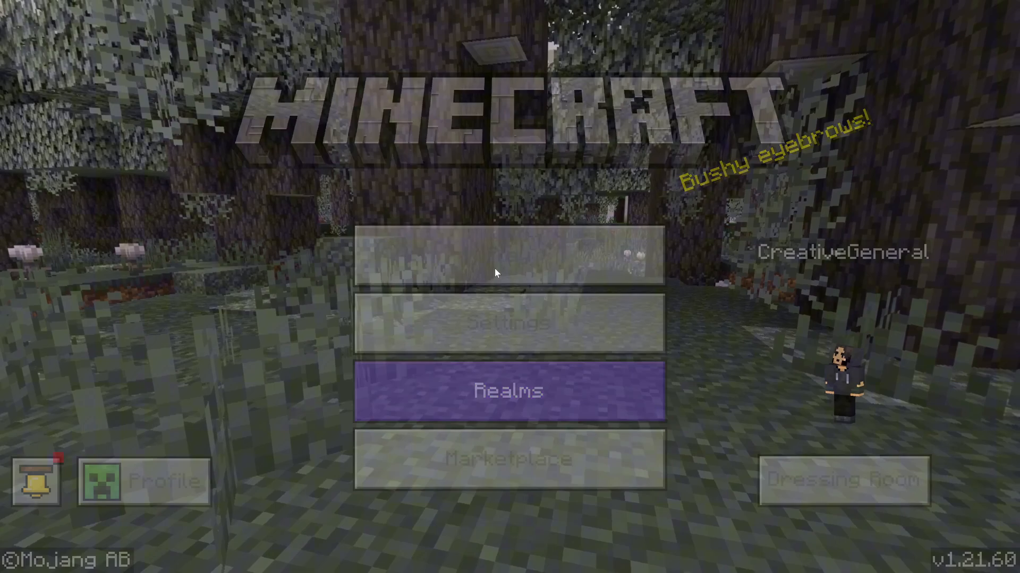
click(509, 258)
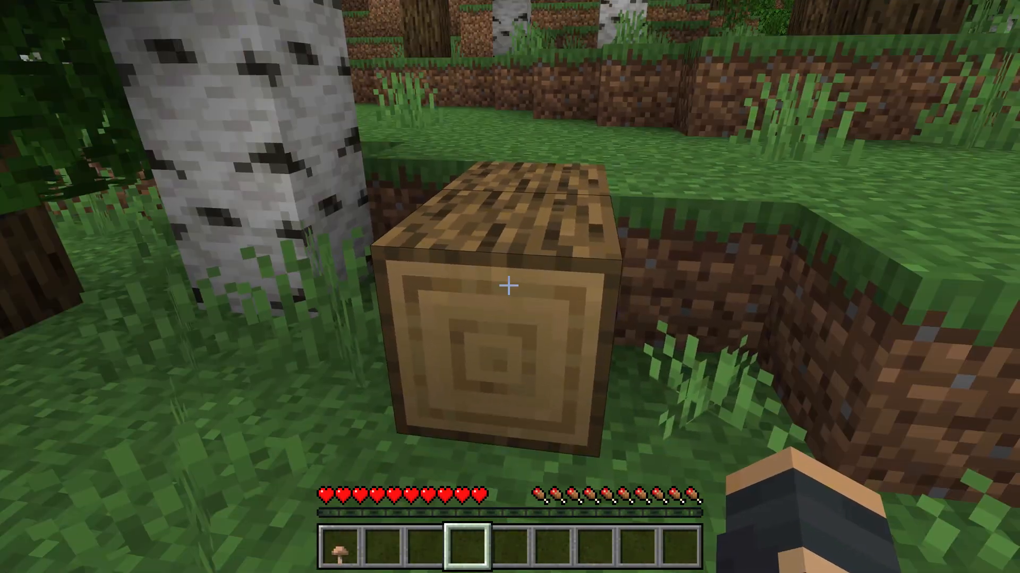
click(509, 287)
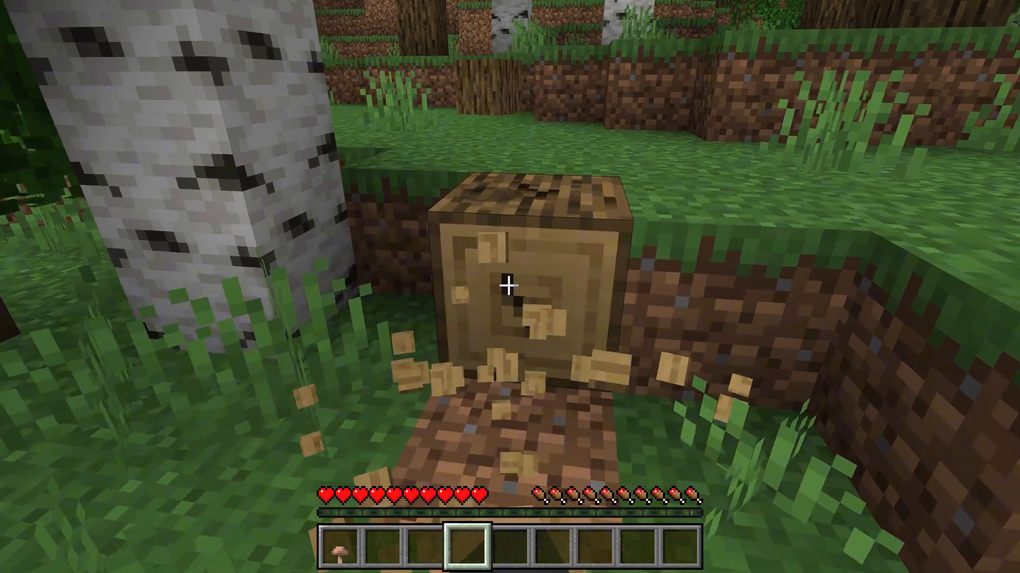